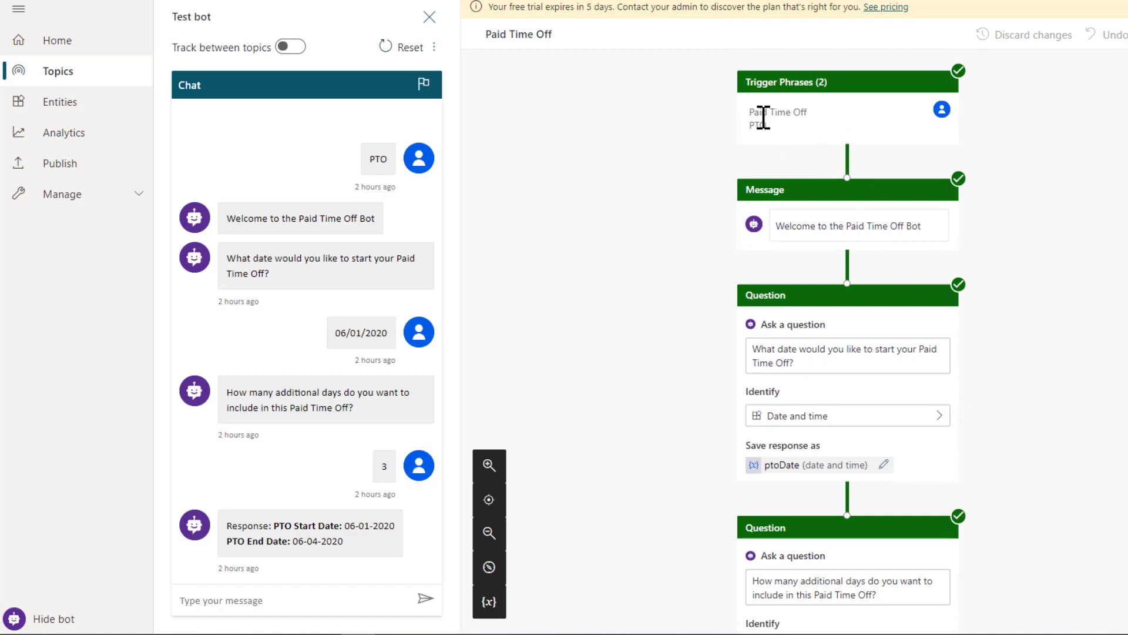
pyautogui.moveTo(787, 136)
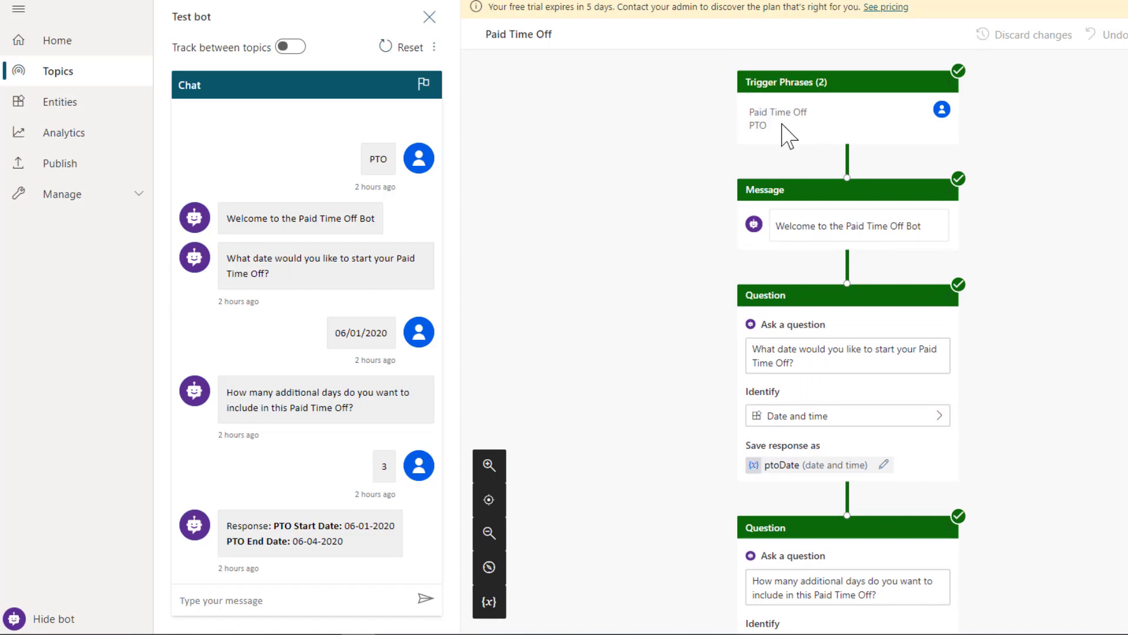
# - Scroll the Paid Time Off topic to the first Question node identifying Date and time
pyautogui.scroll(-3)
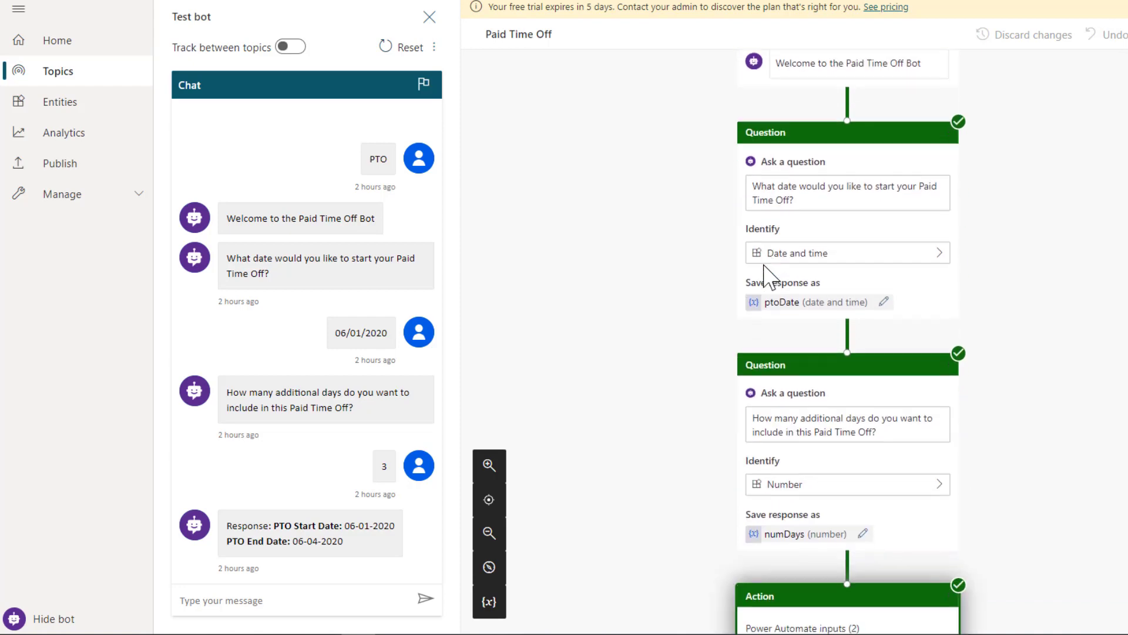
pyautogui.scroll(3)
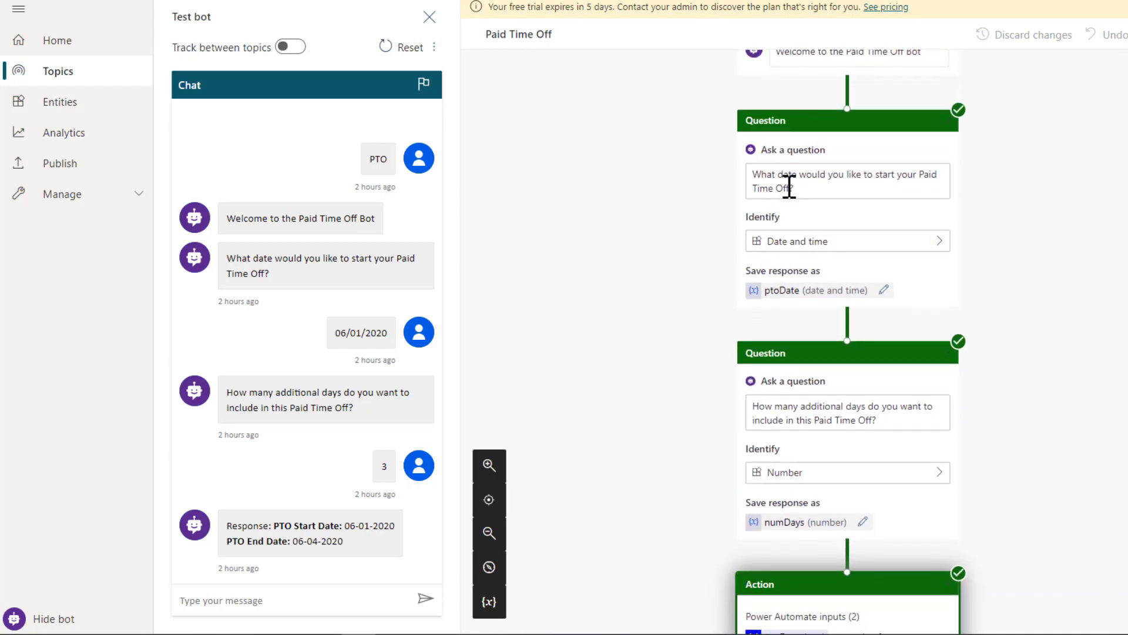
pyautogui.moveTo(864, 247)
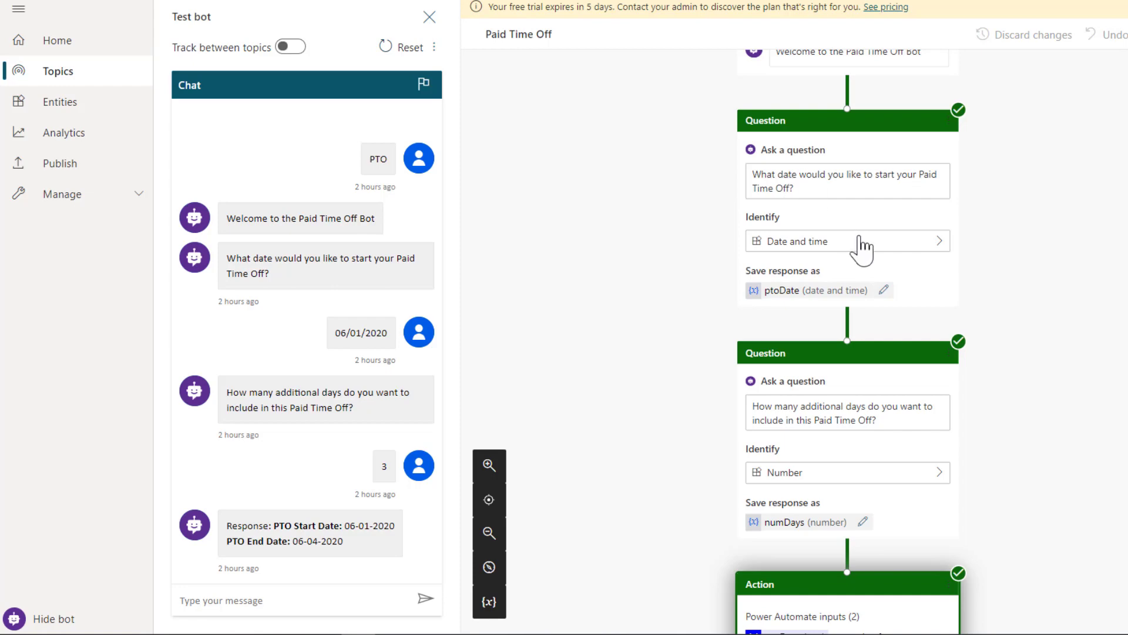
pyautogui.moveTo(860, 252)
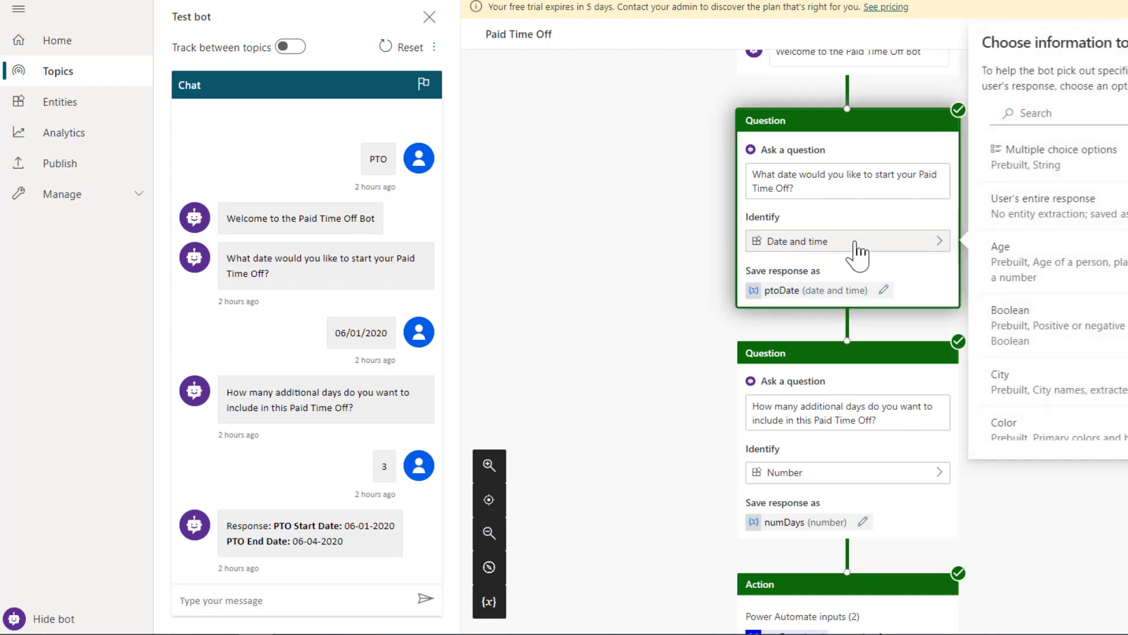
# - Search the Choose information panel for 'date', leaving Date and time selected
pyautogui.click(1044, 113)
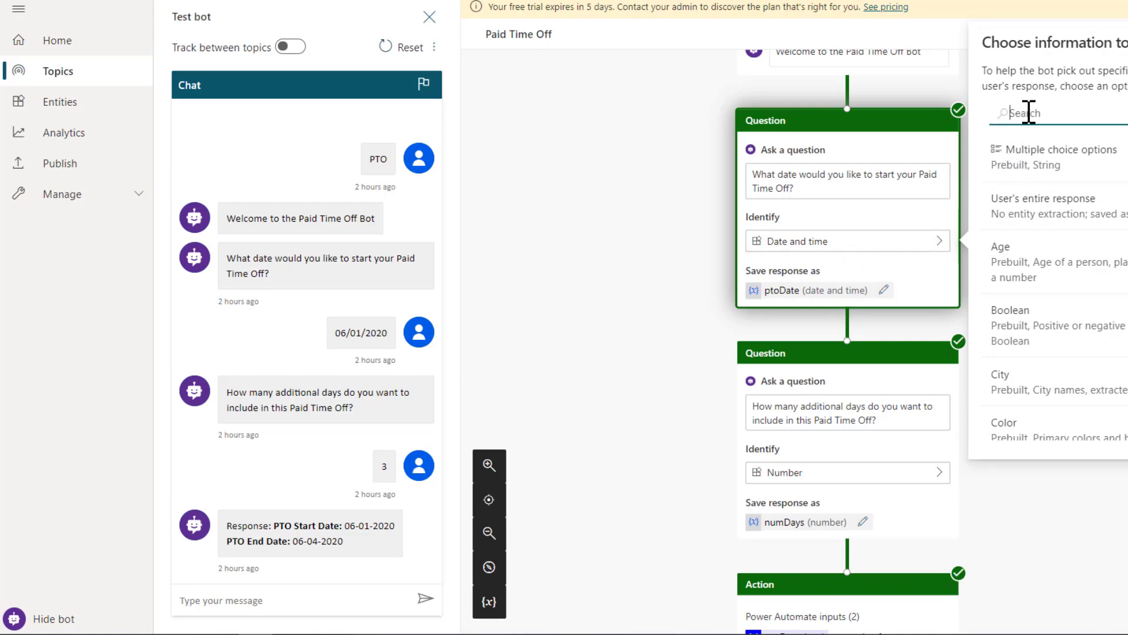
pyautogui.write('date')
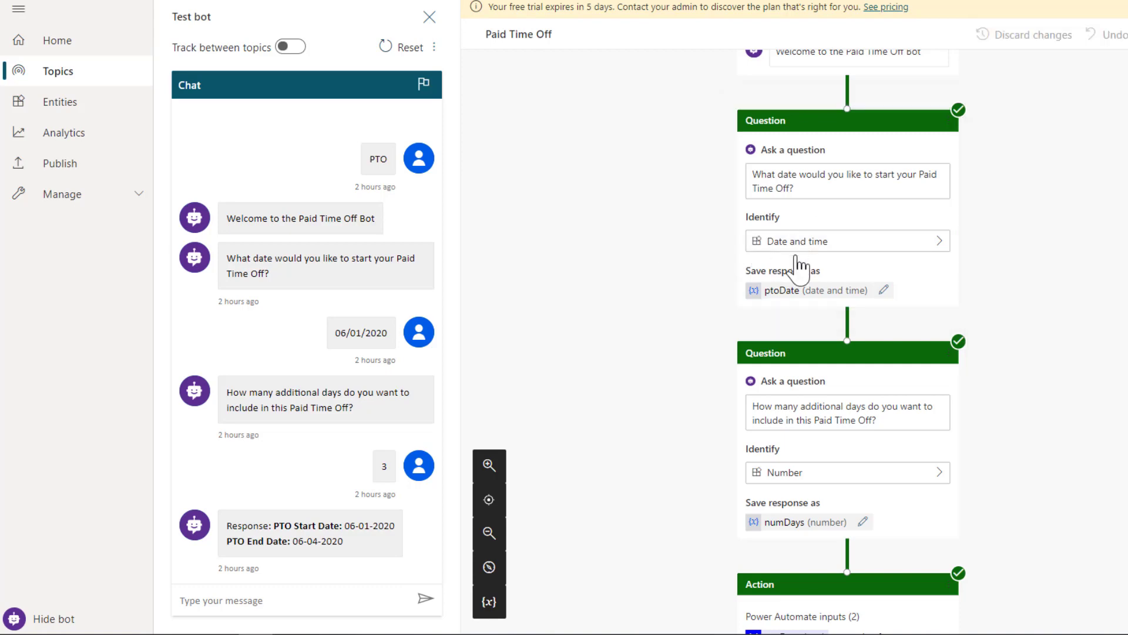
pyautogui.moveTo(772, 305)
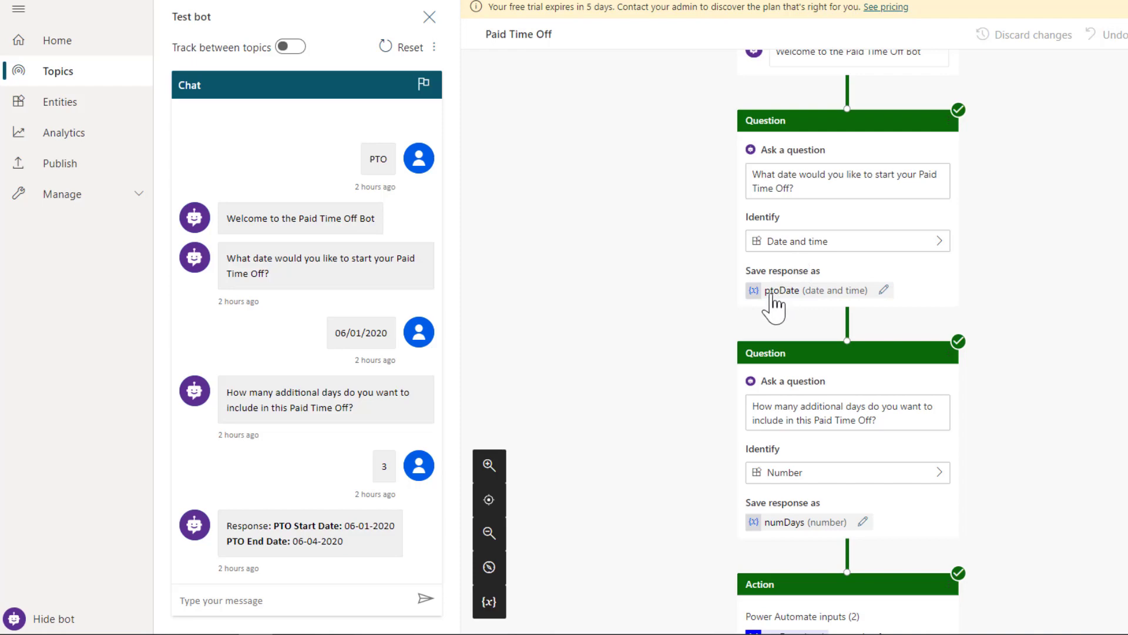
pyautogui.moveTo(823, 301)
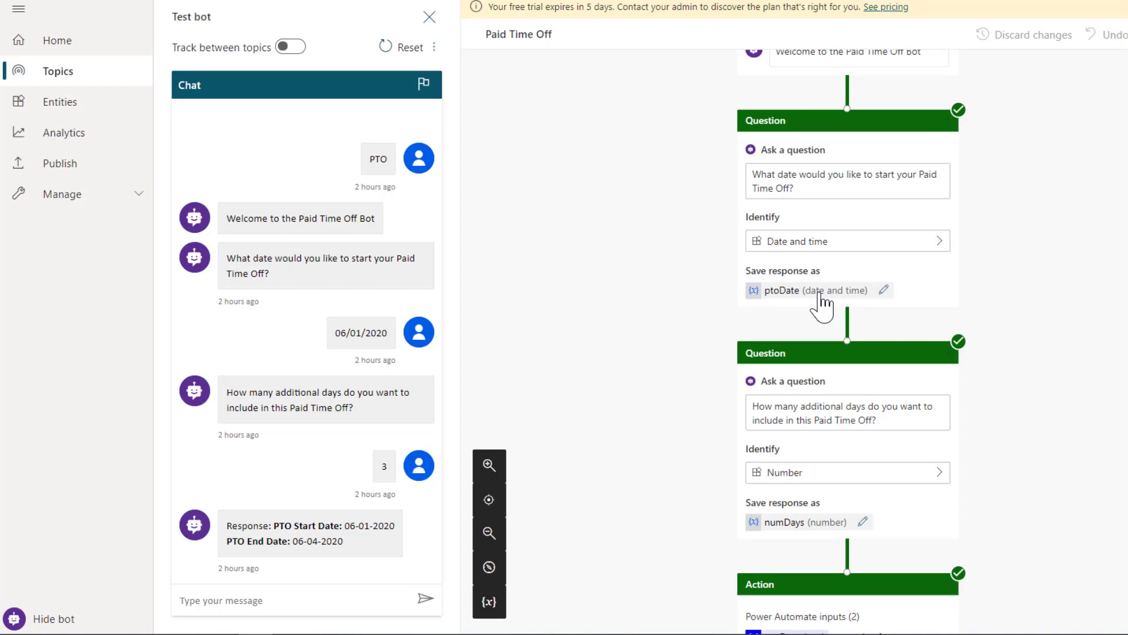
pyautogui.scroll(-3)
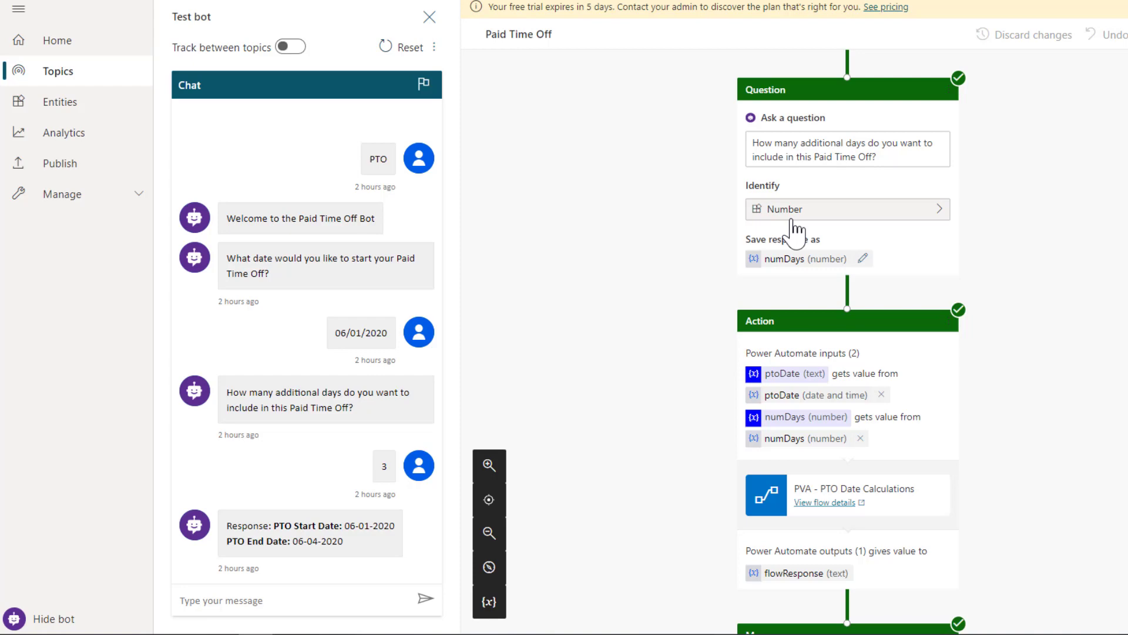
pyautogui.scroll(-3)
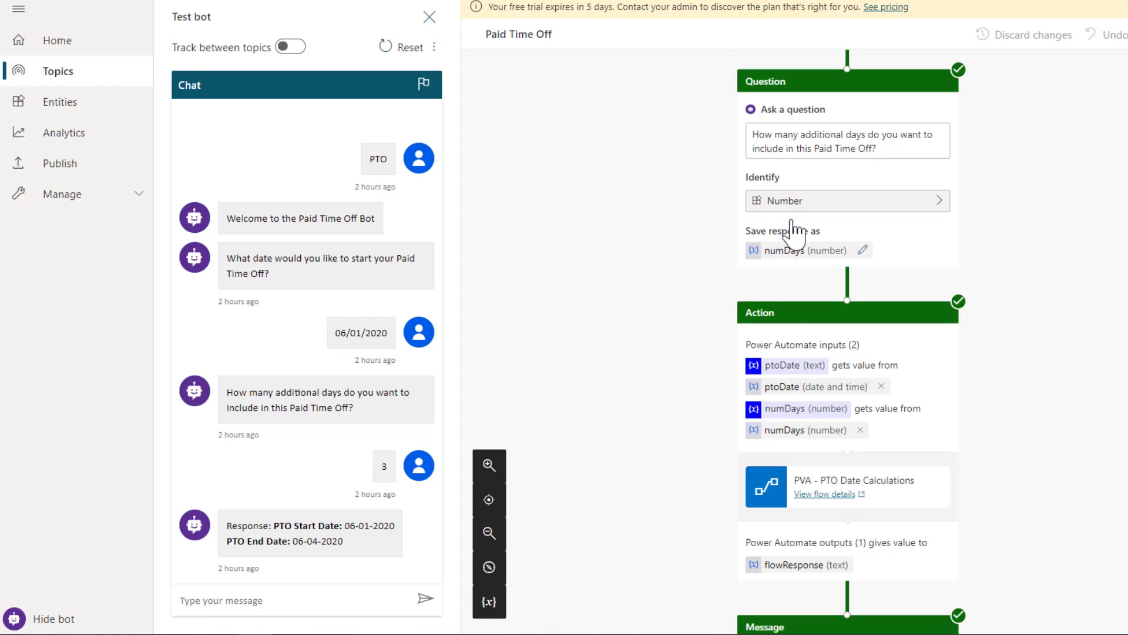
pyautogui.scroll(-3)
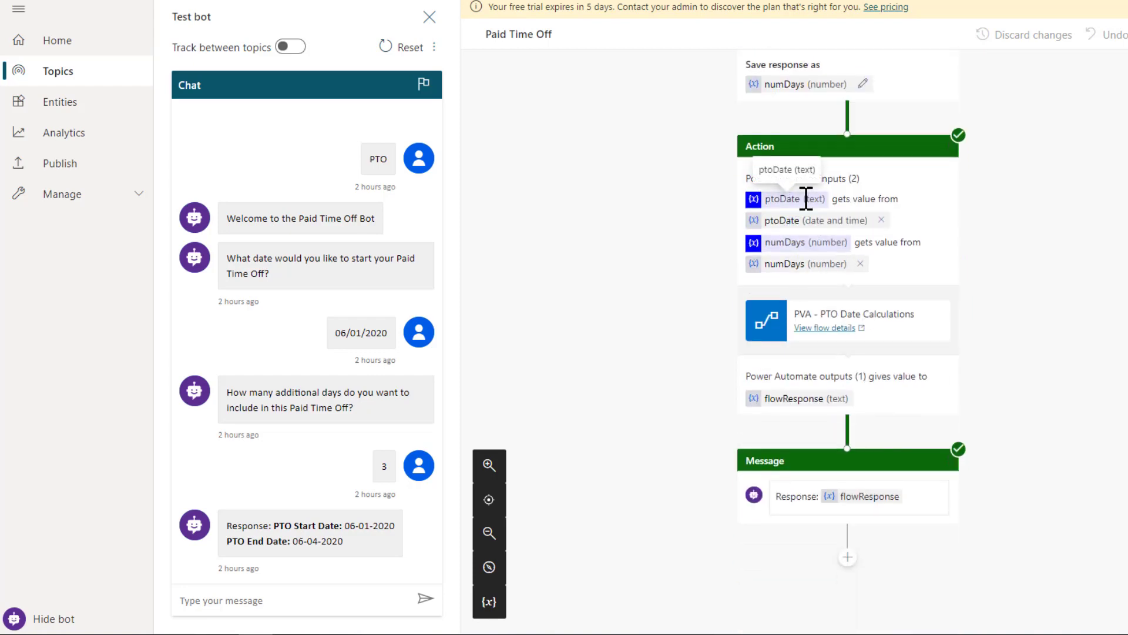
pyautogui.moveTo(803, 417)
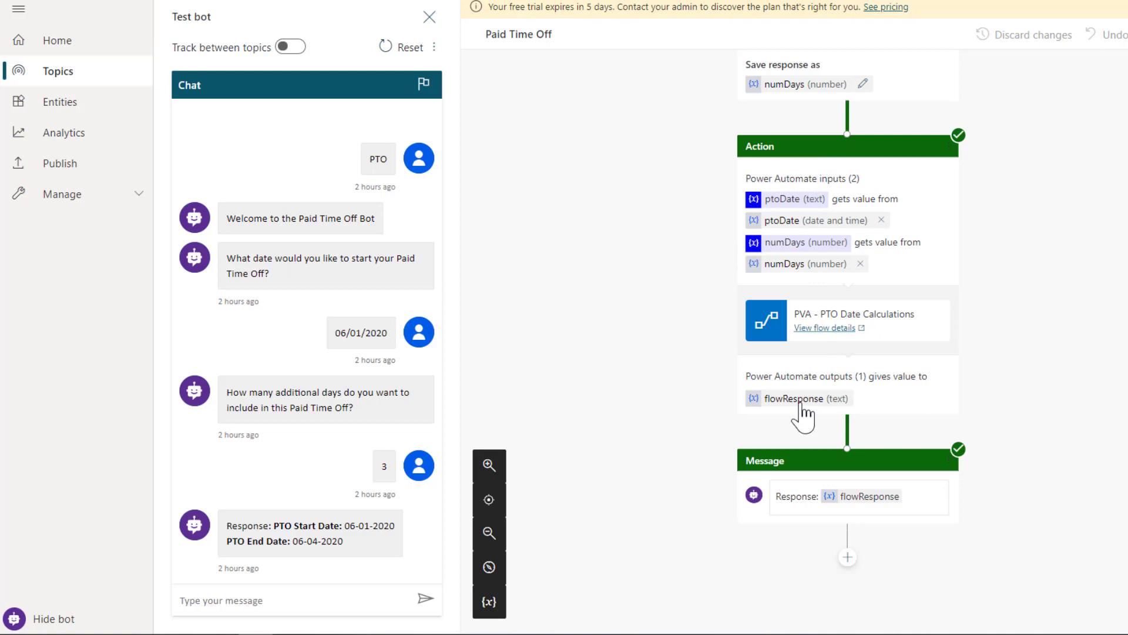
pyautogui.moveTo(791, 502)
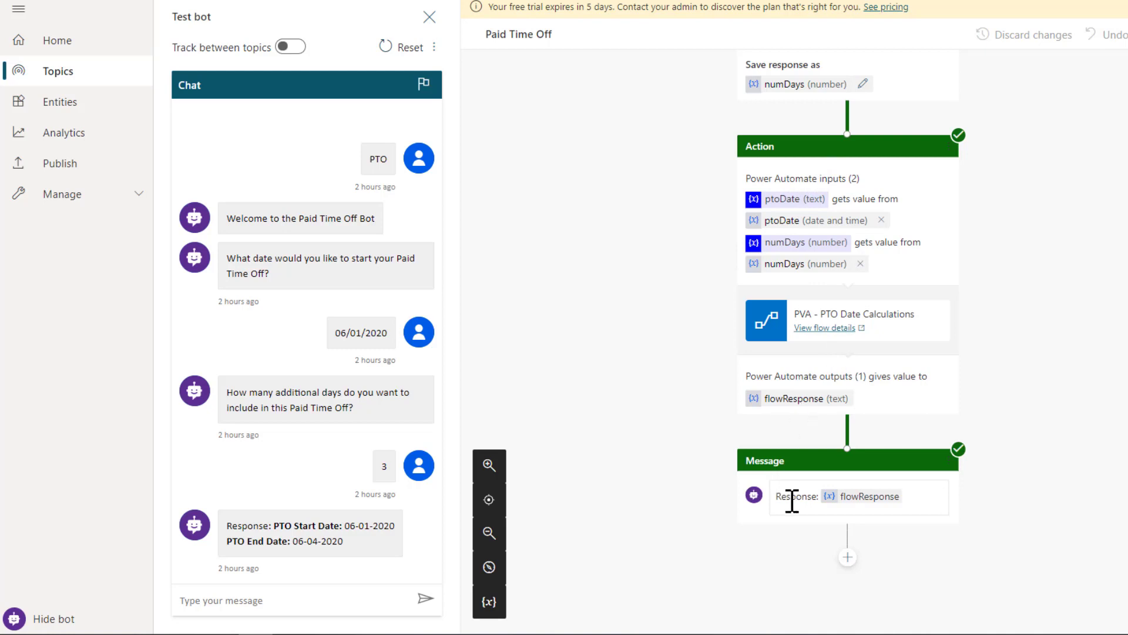
pyautogui.moveTo(420, 525)
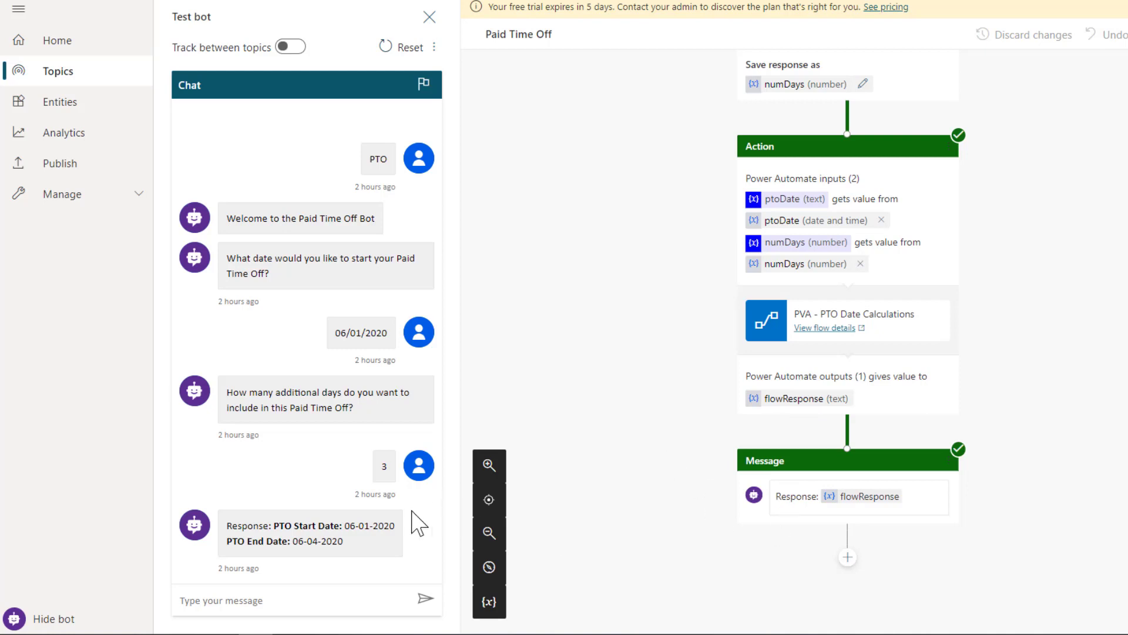
pyautogui.moveTo(405, 57)
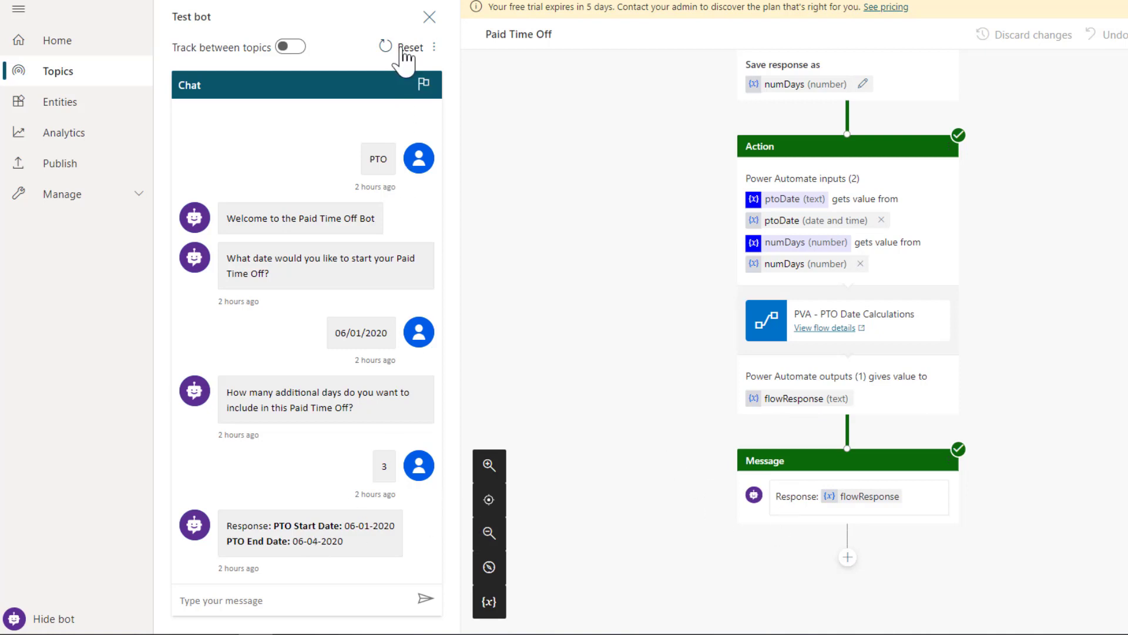
# - Restart the test chat and give the bot 6/1/20 as the PTO start date
pyautogui.click(400, 47)
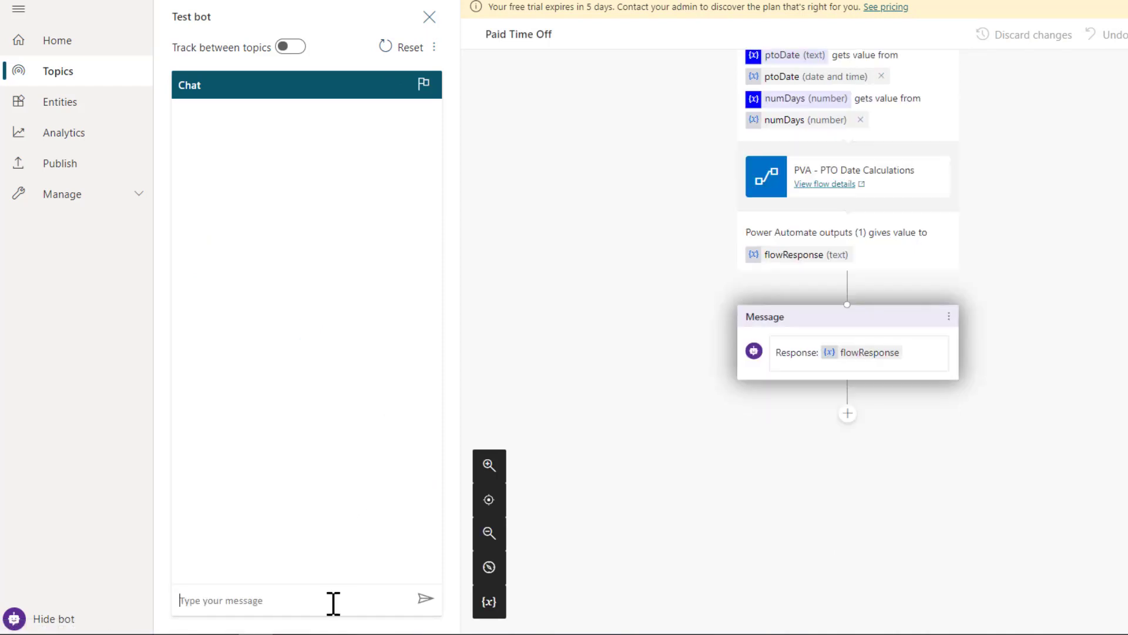
pyautogui.click(425, 599)
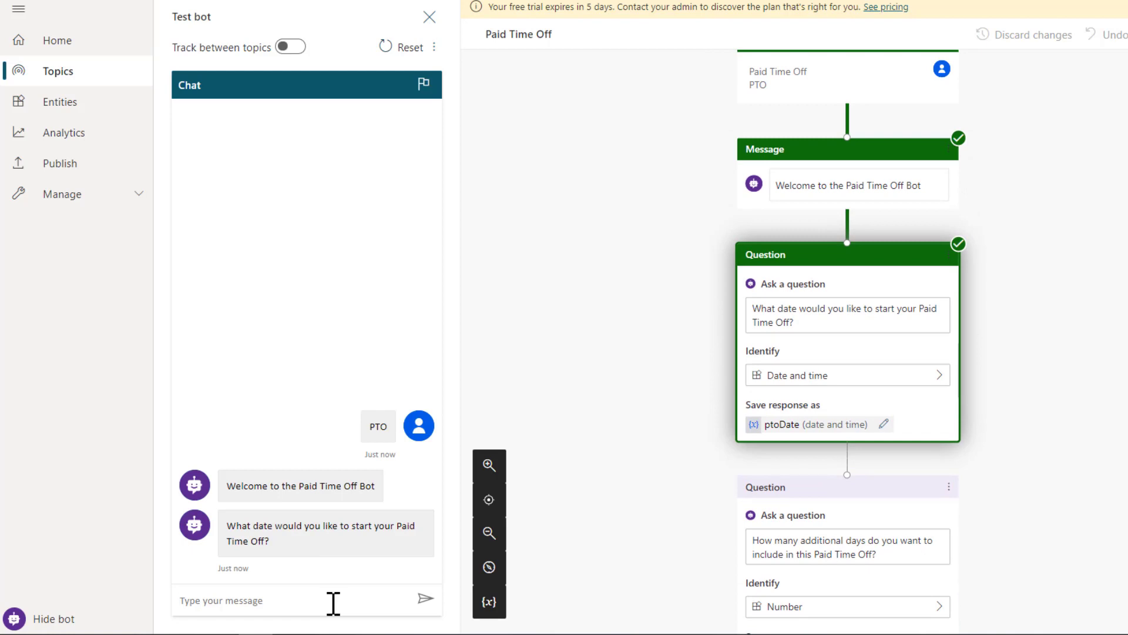
pyautogui.write('6')
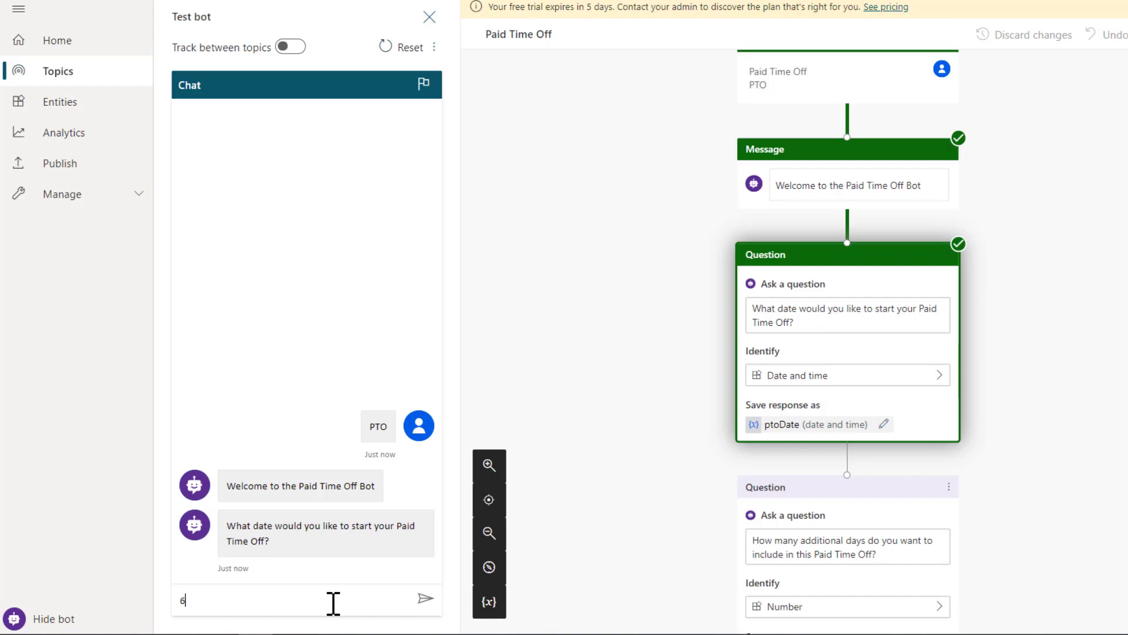
pyautogui.write('/1/20')
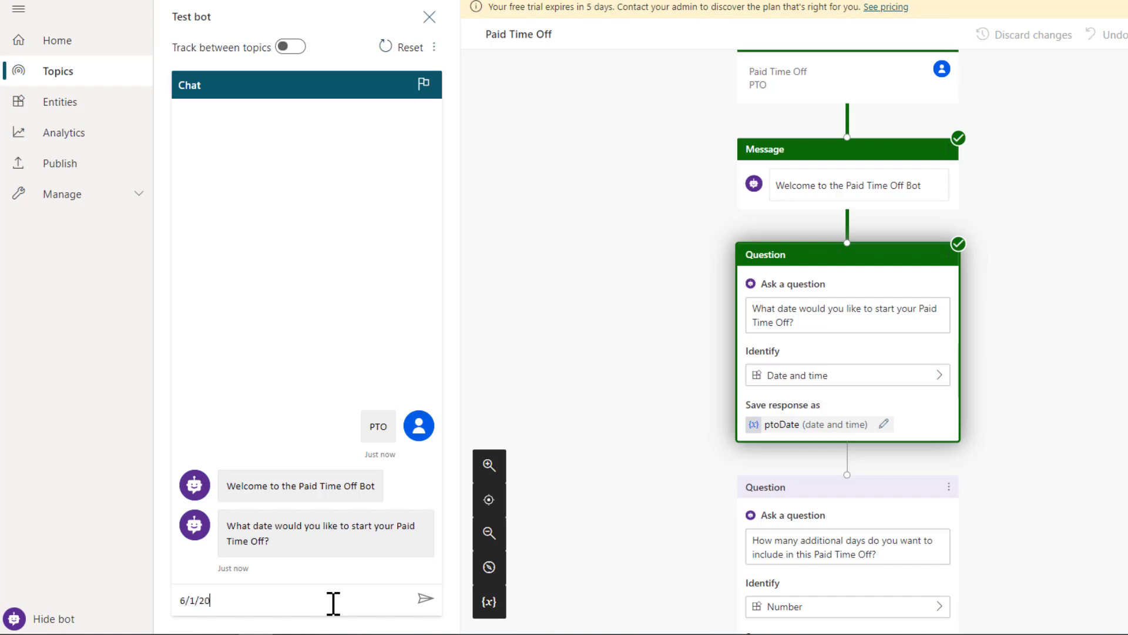
pyautogui.click(426, 599)
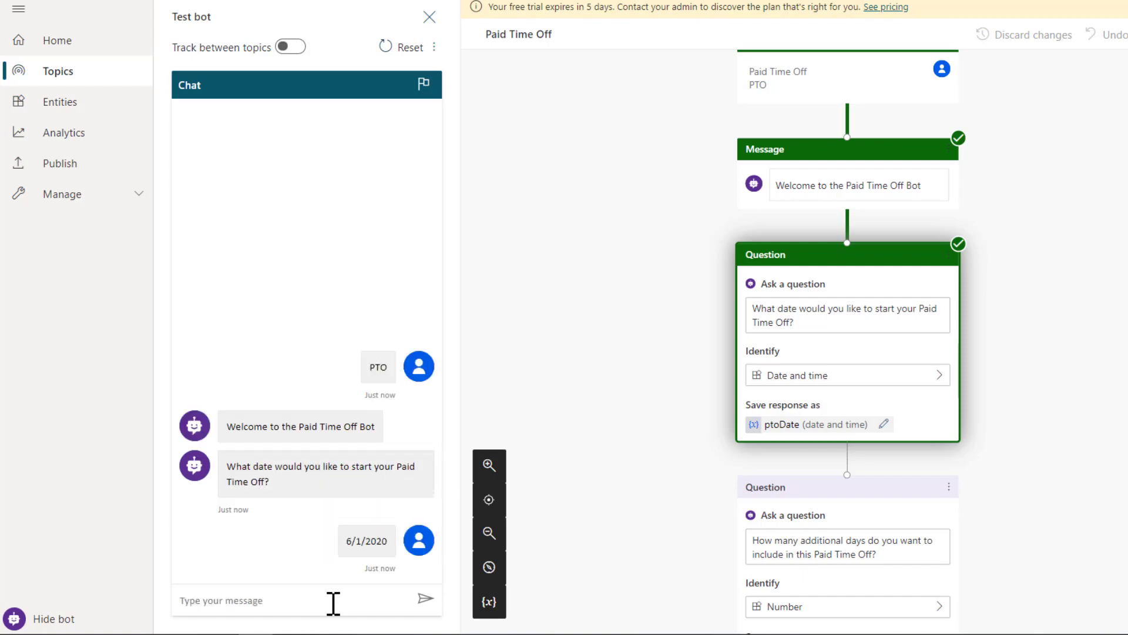
# - Answer the additional PTO days question with 4, getting End Date 06-05-2020
pyautogui.scroll(-3)
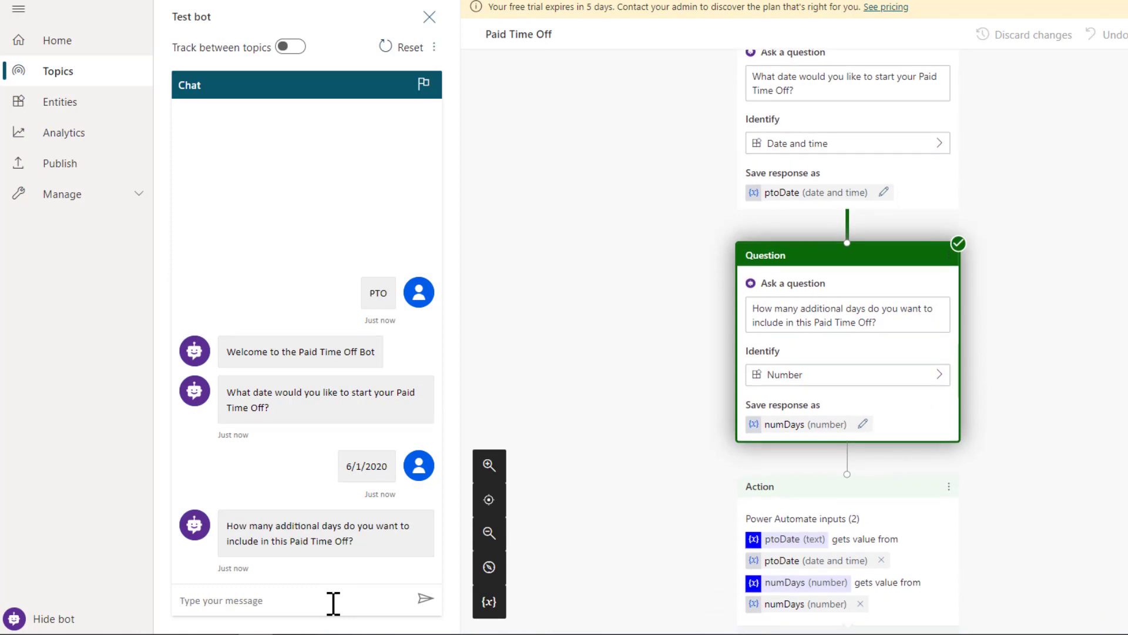
pyautogui.write('4')
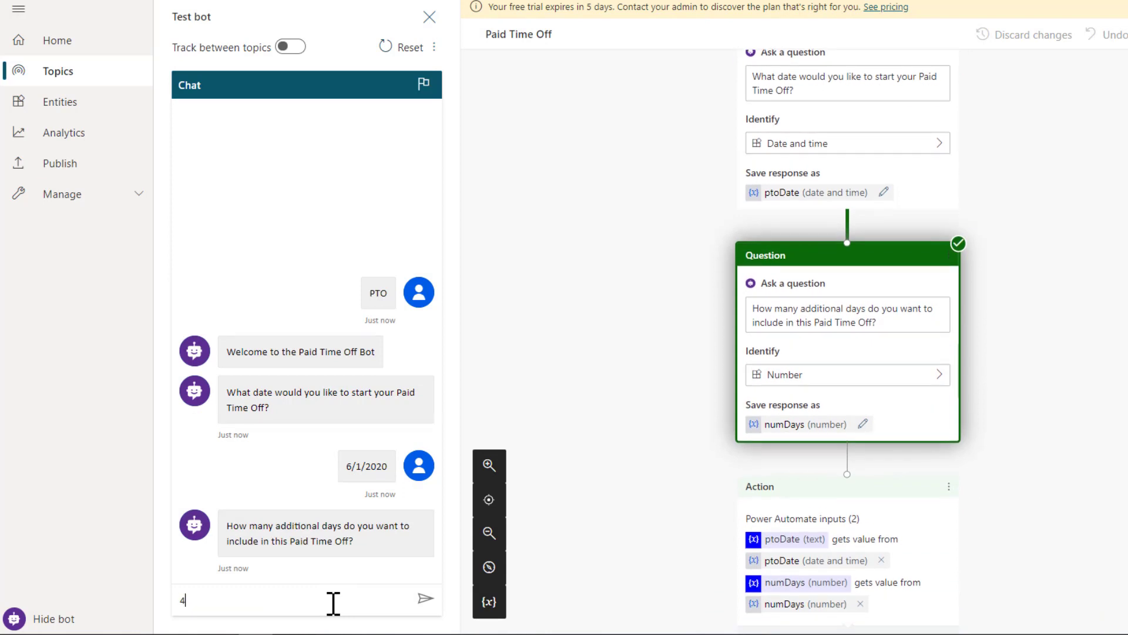
pyautogui.click(426, 600)
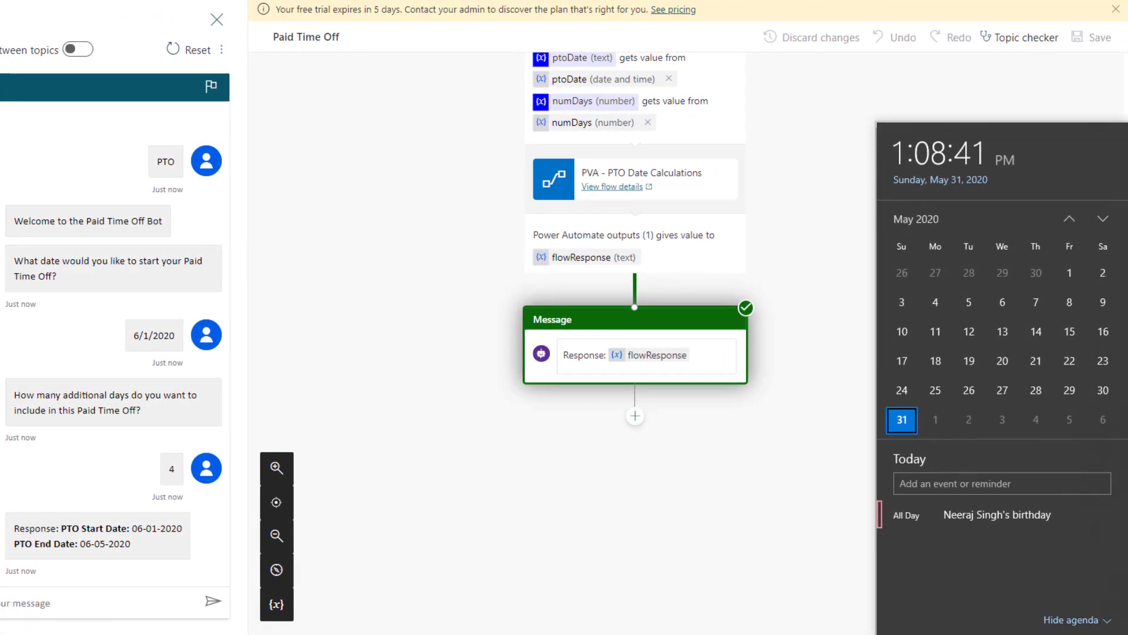
pyautogui.moveTo(936, 420)
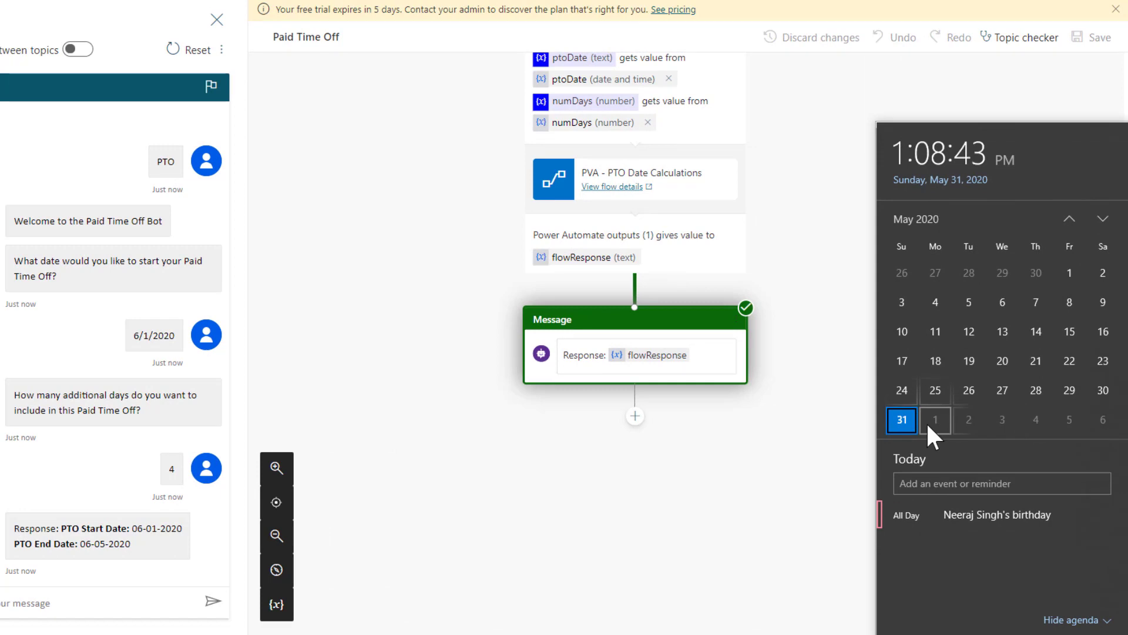
pyautogui.moveTo(1069, 420)
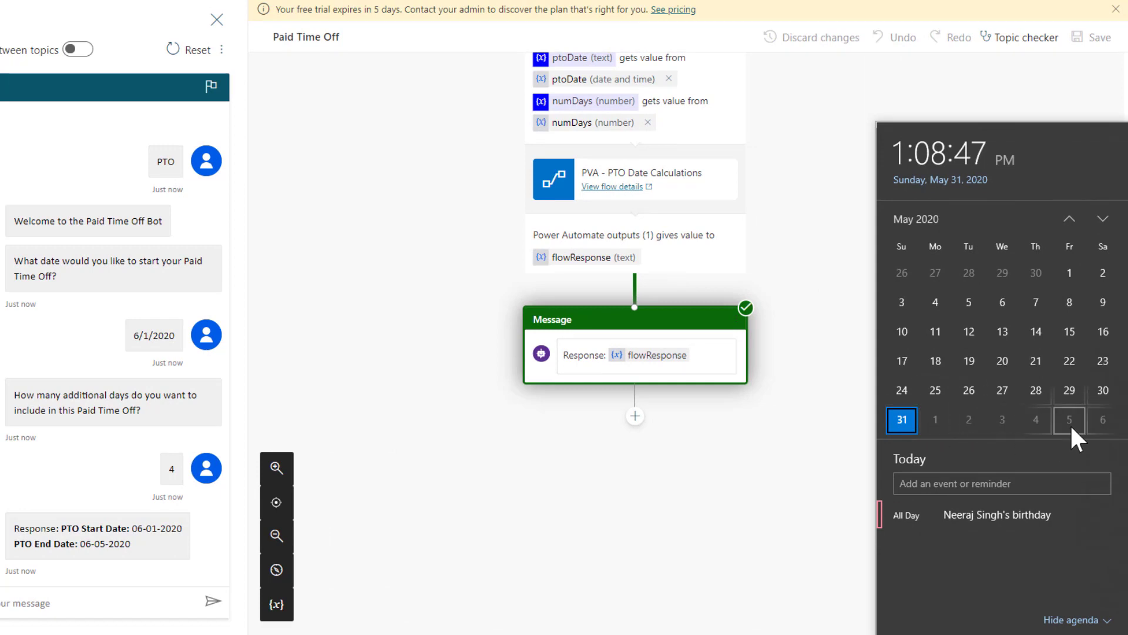
pyautogui.click(471, 477)
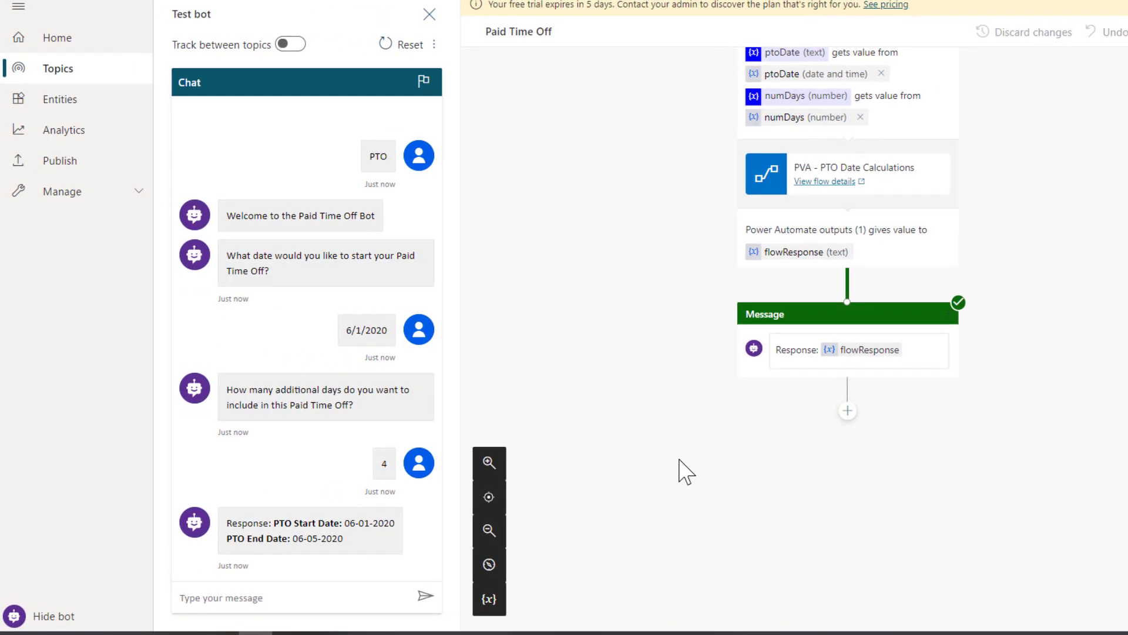
pyautogui.click(825, 181)
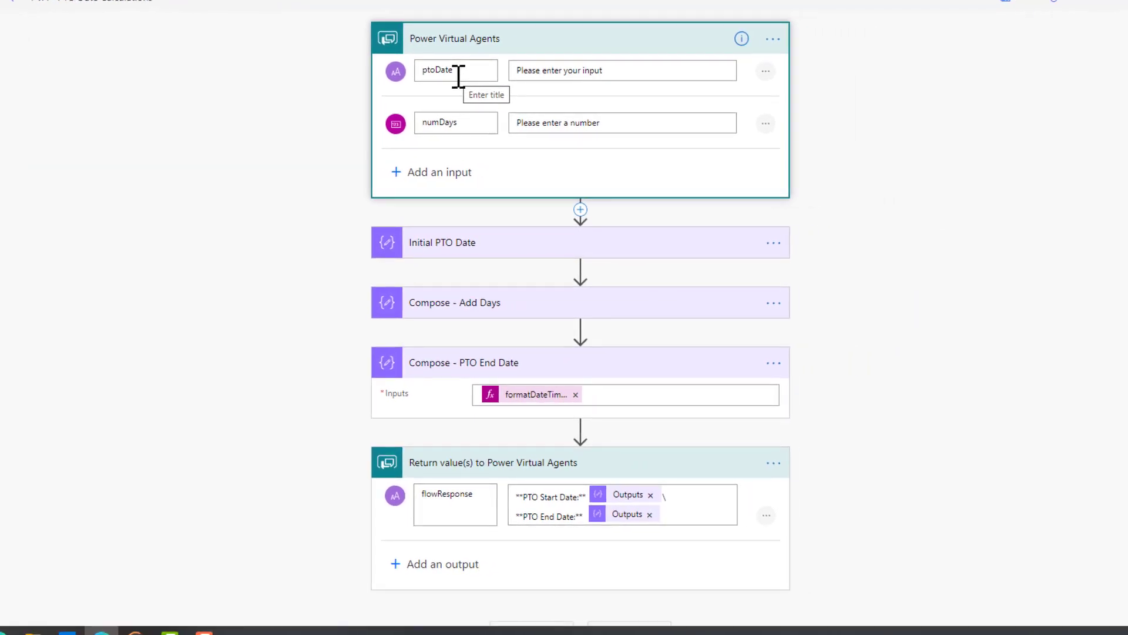
pyautogui.moveTo(468, 243)
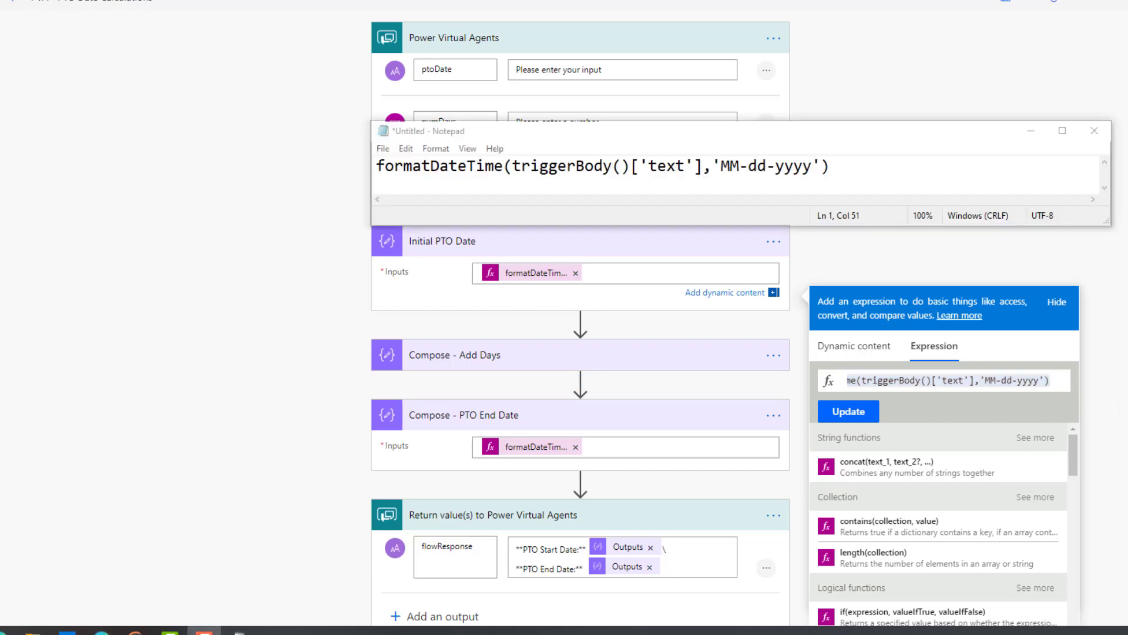
pyautogui.moveTo(603, 190)
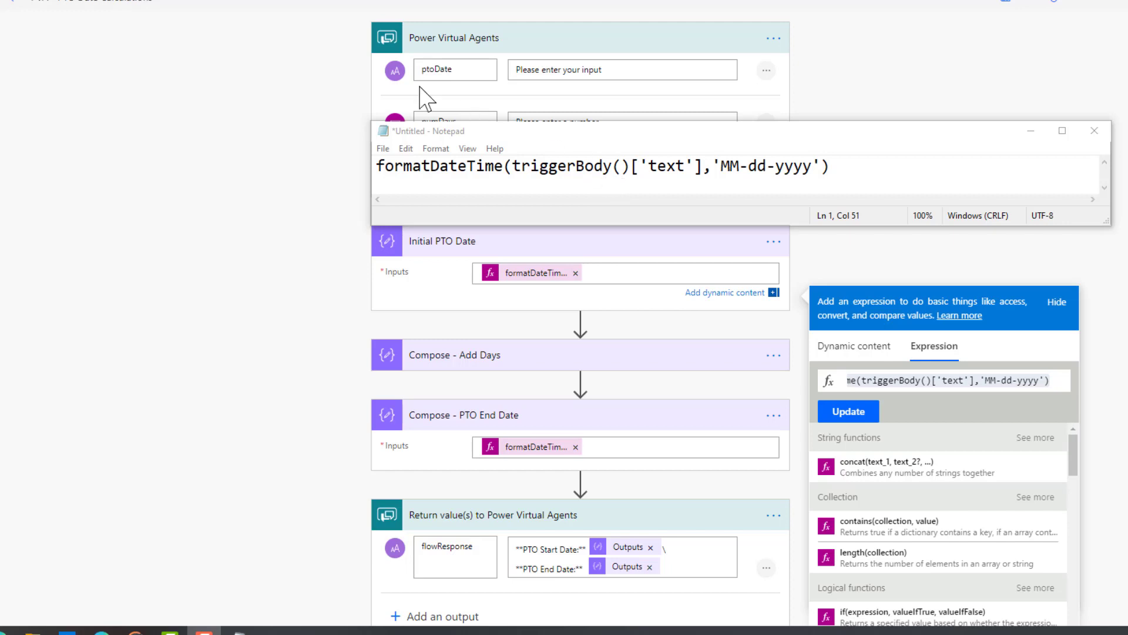
pyautogui.moveTo(546, 140)
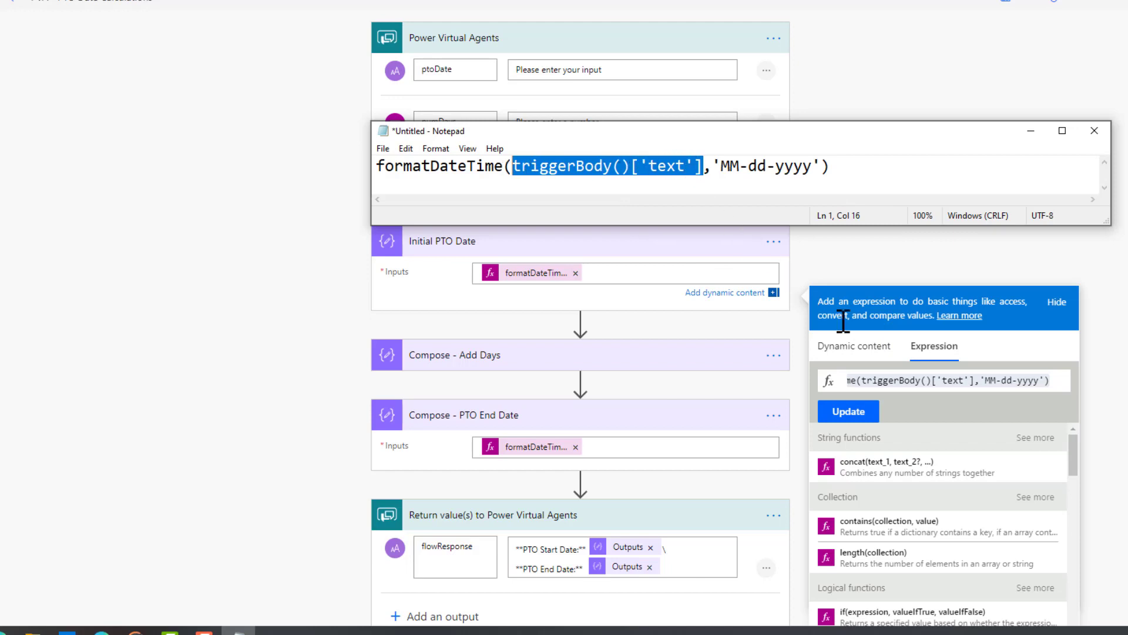
pyautogui.click(853, 345)
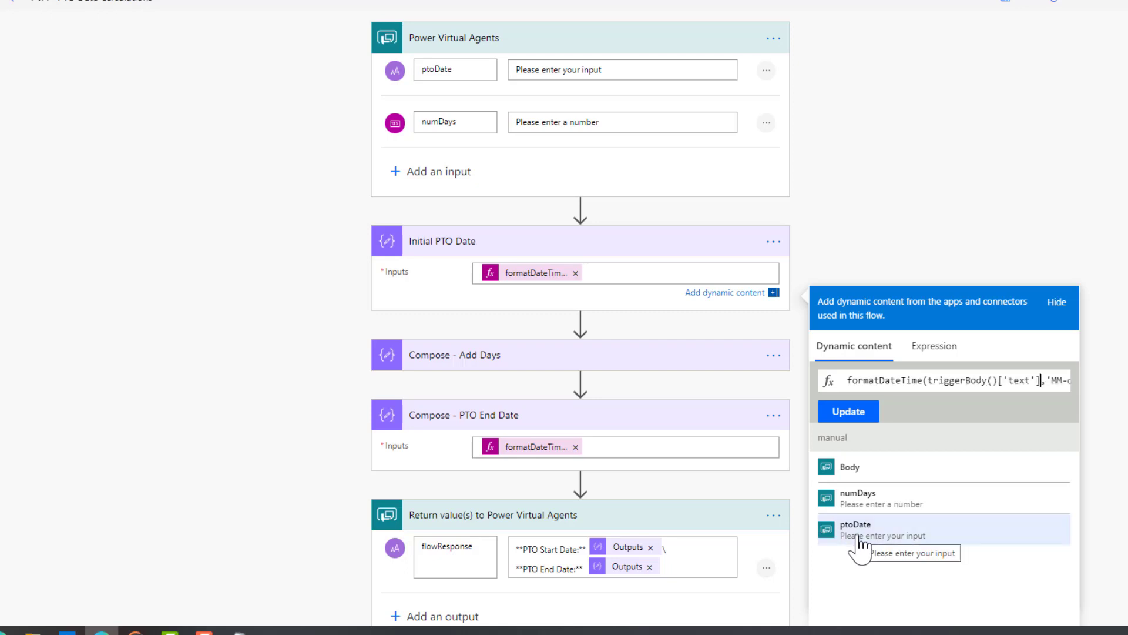
pyautogui.moveTo(1019, 411)
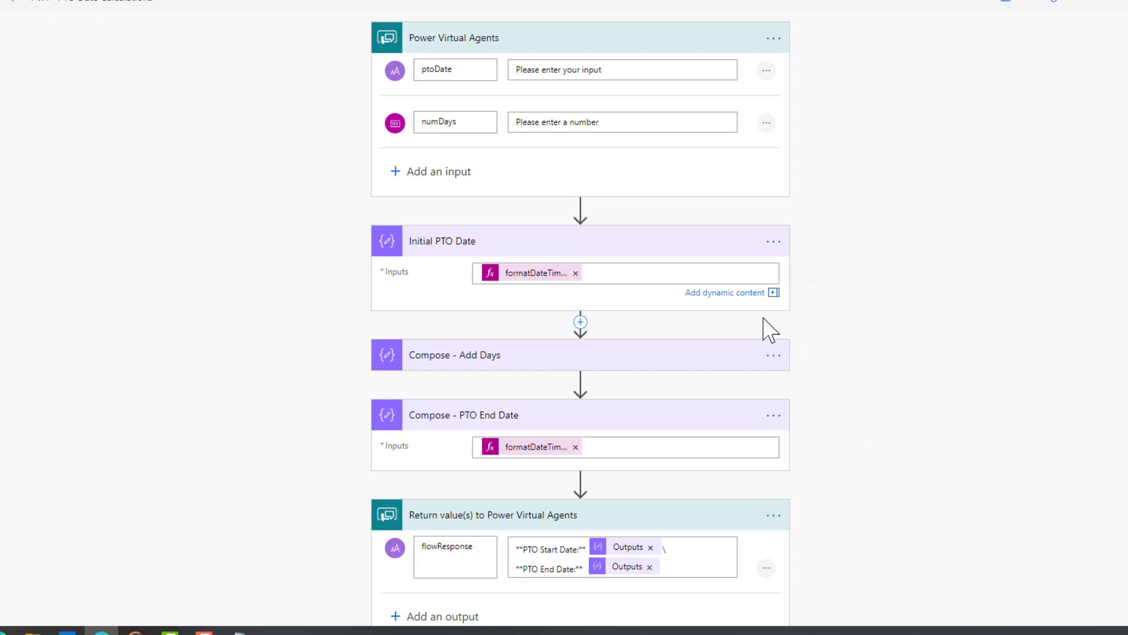
pyautogui.moveTo(572, 257)
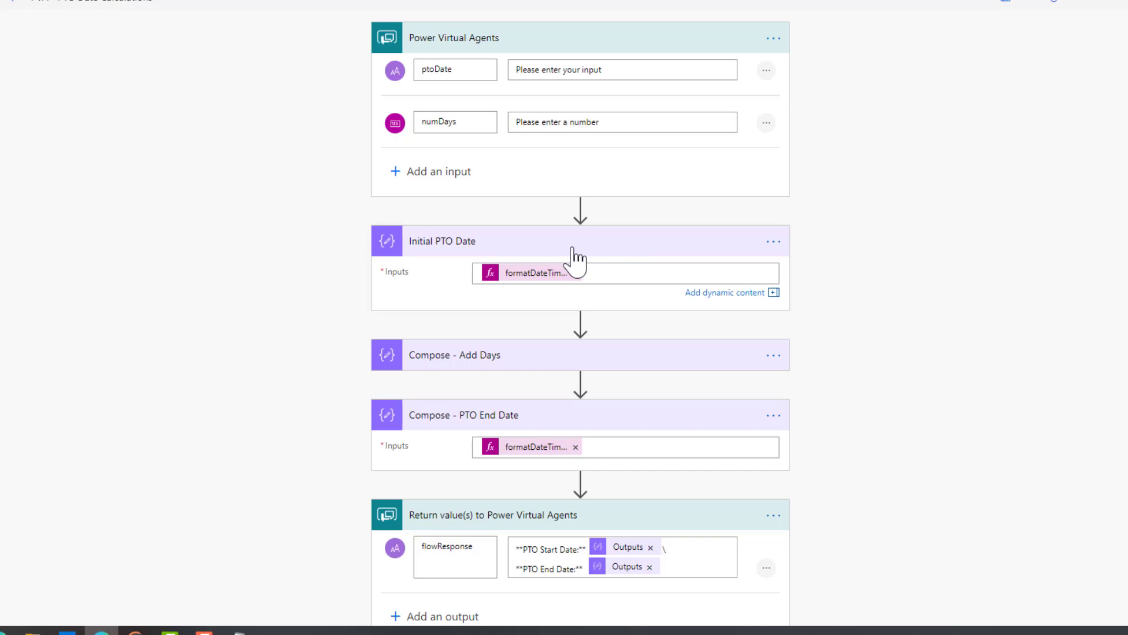
# - Expand the Compose - Add Days step to show its addDays expression
pyautogui.click(455, 354)
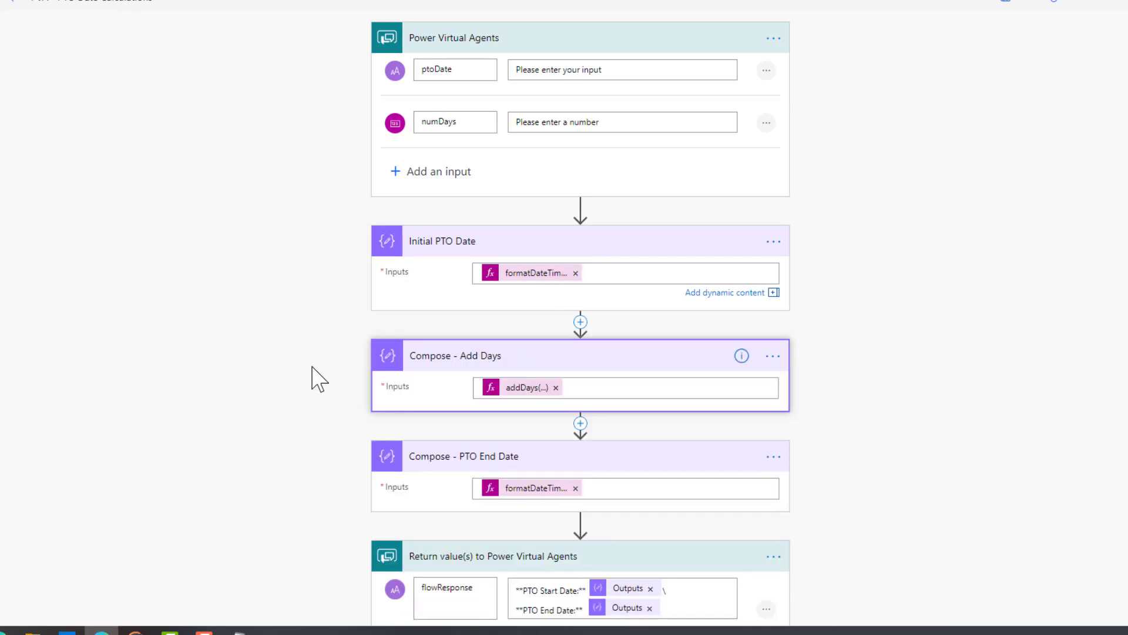
# - Set Add Days to addDays(outputs('Initial_PTO_Date'),triggerBody()['number']) and highlight its arguments
pyautogui.scroll(-3)
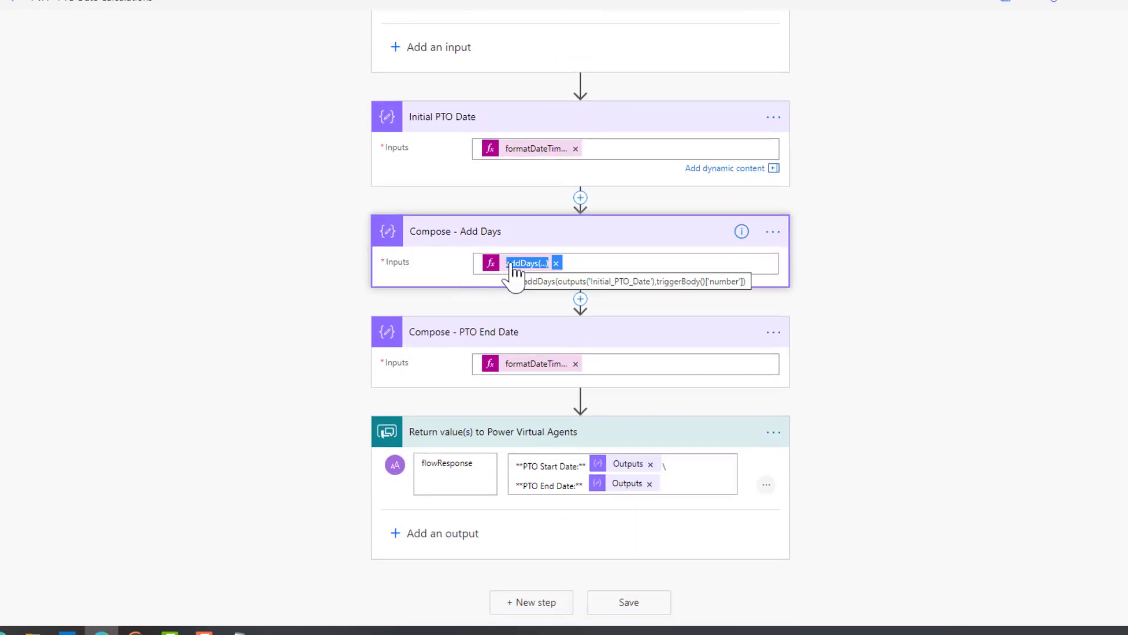
pyautogui.click(525, 262)
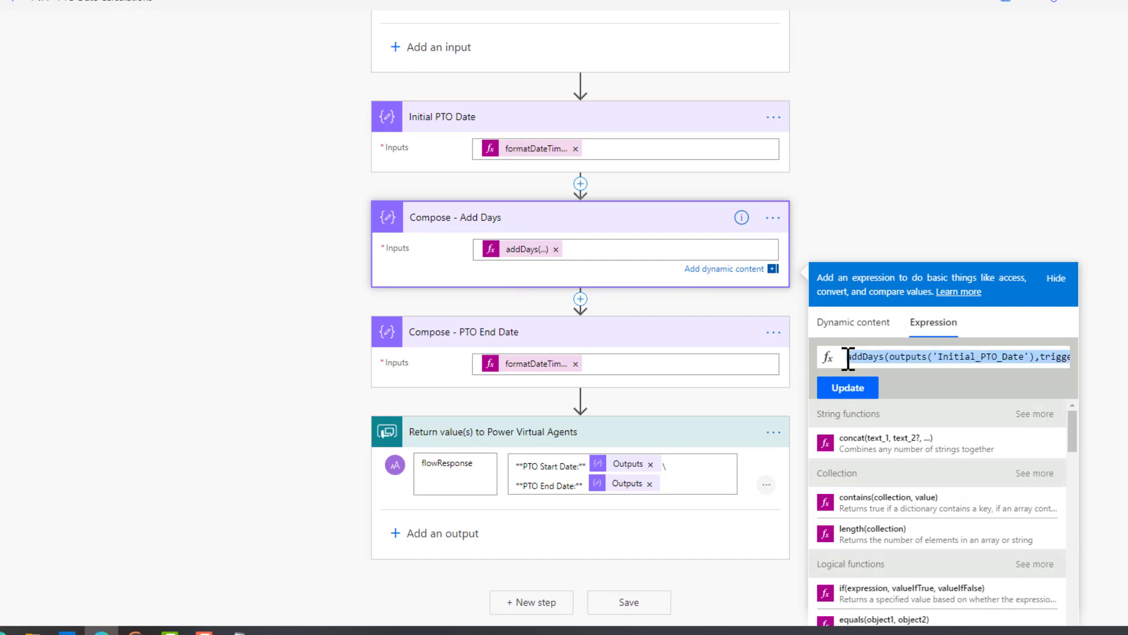
pyautogui.moveTo(770, 399)
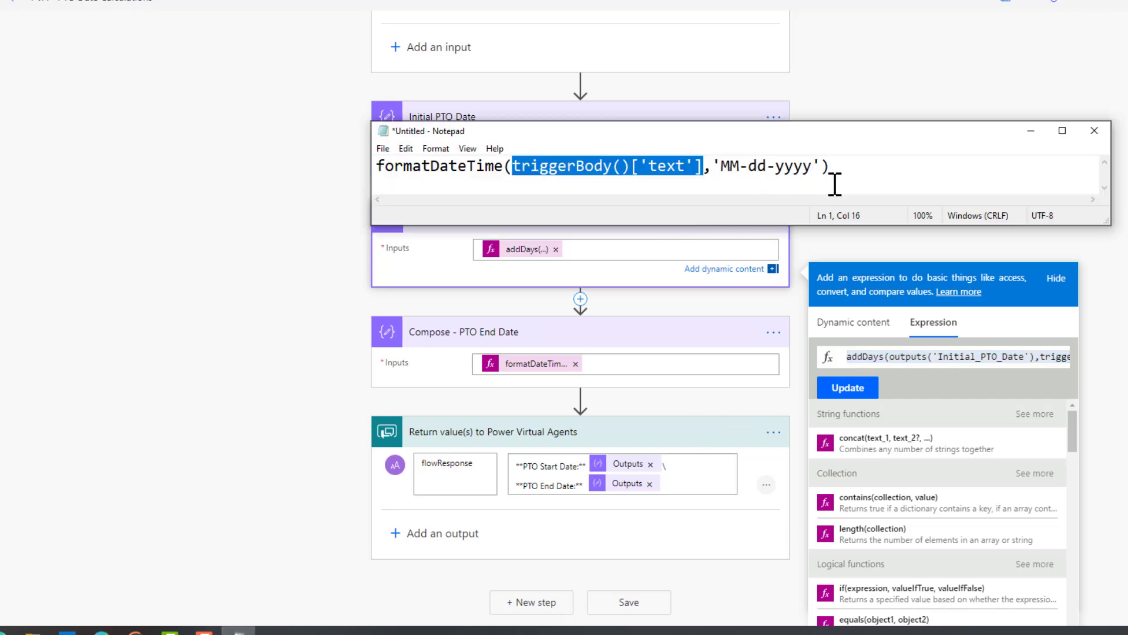
pyautogui.write("addDays(outputs('Initial_PTO_Date'),triggerBody()['number'])")
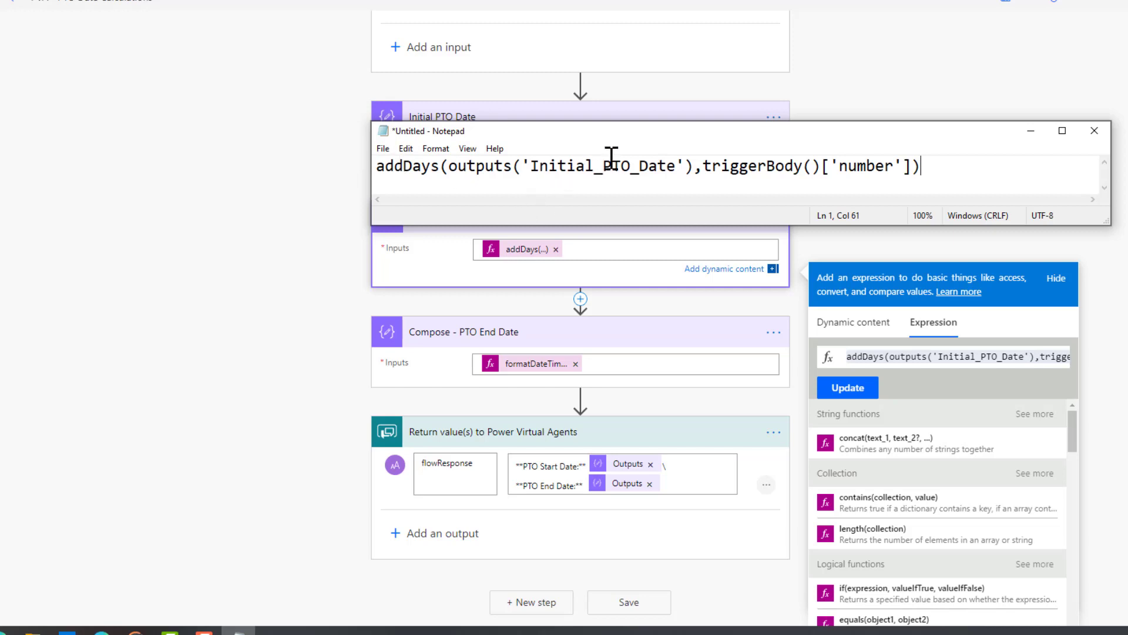
pyautogui.moveTo(625, 142)
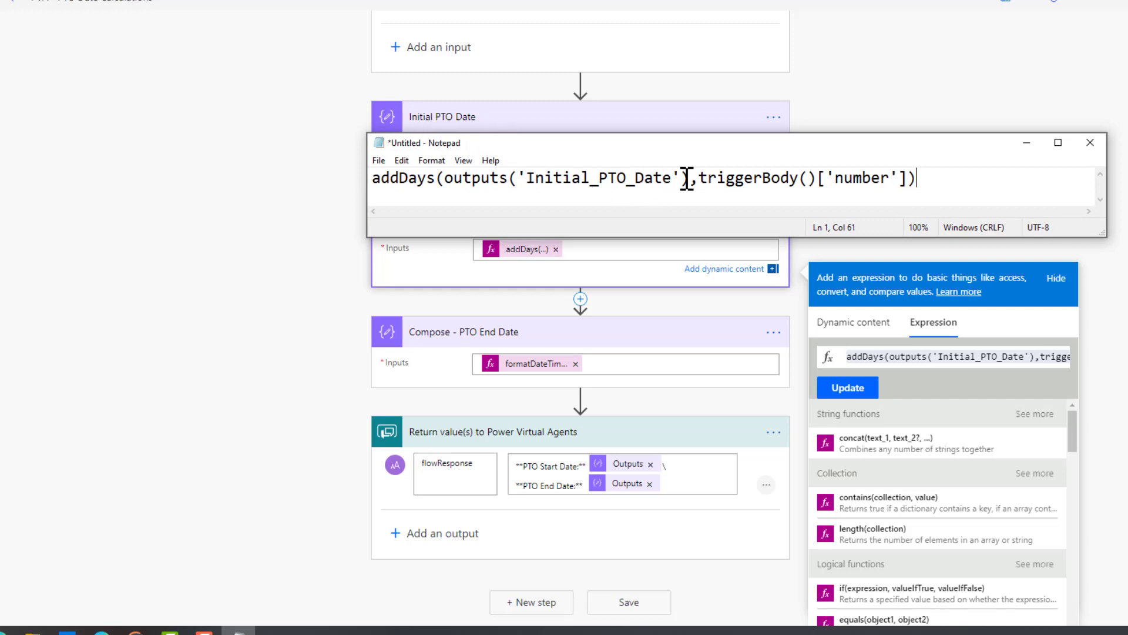
pyautogui.doubleClick(569, 179)
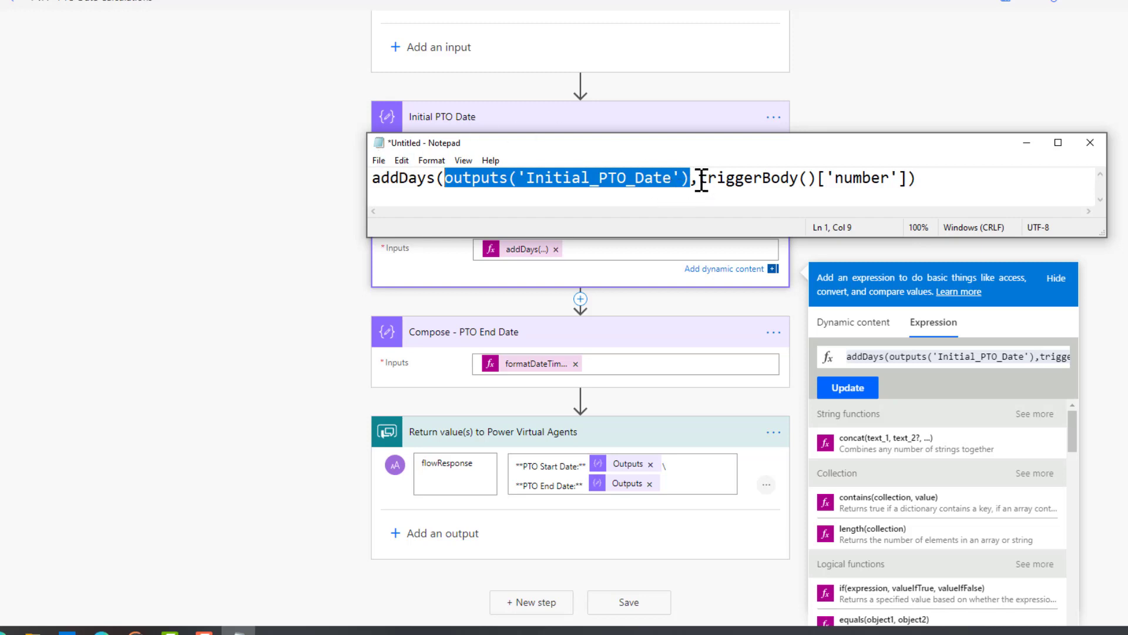
pyautogui.doubleClick(804, 178)
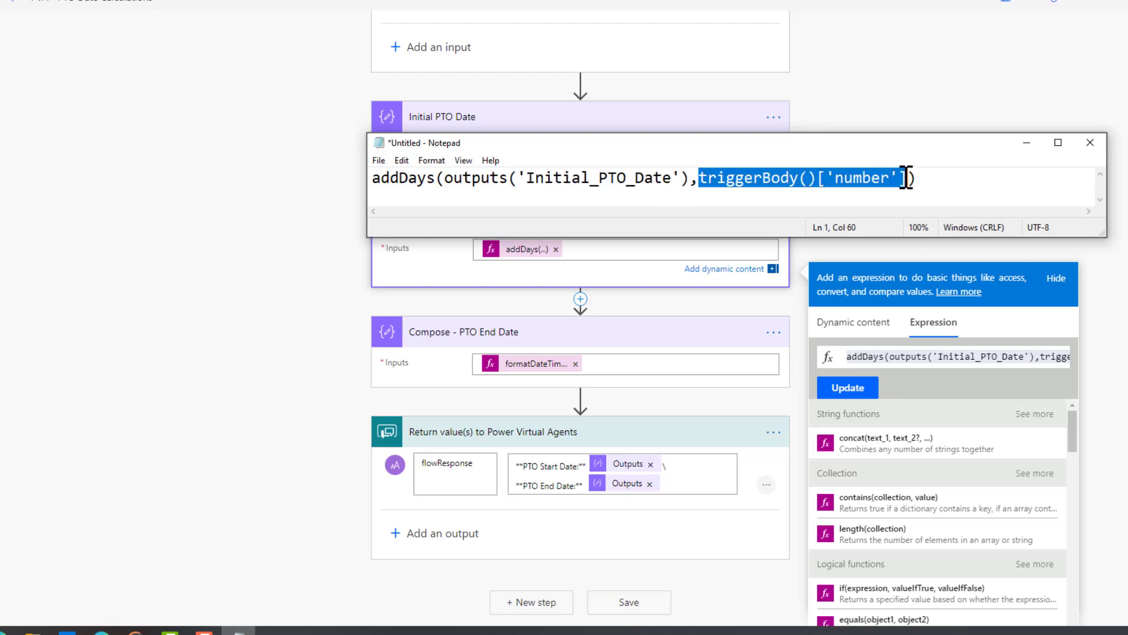
pyautogui.moveTo(797, 178)
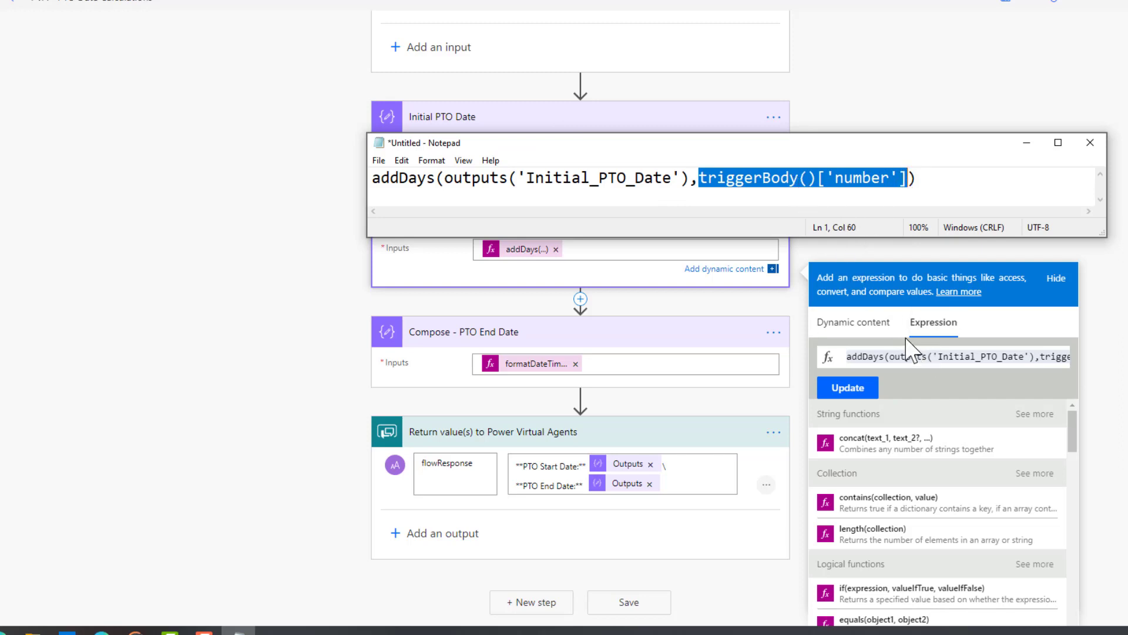
pyautogui.moveTo(853, 322)
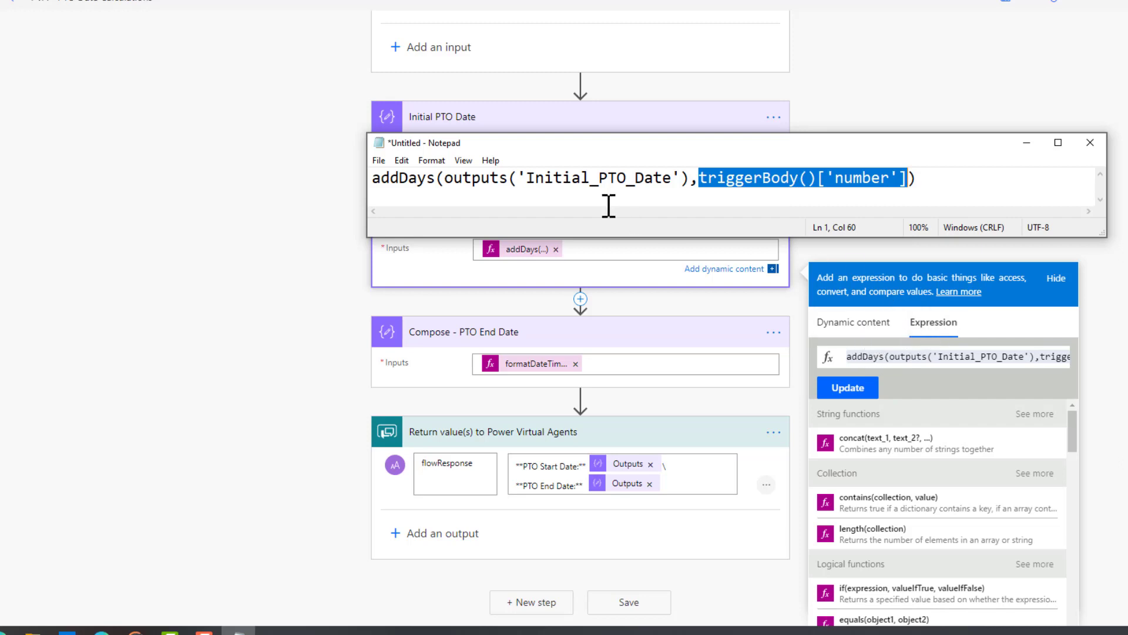
pyautogui.moveTo(955, 191)
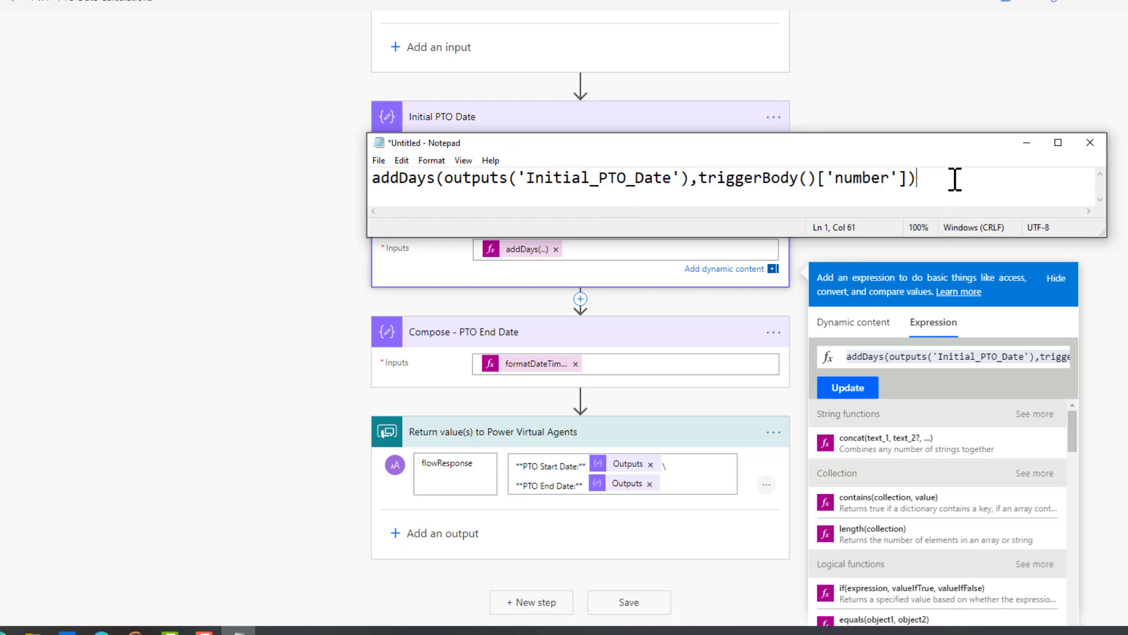
# - Clear the old expression from the Notepad scratch note
pyautogui.press('ctrl+a')
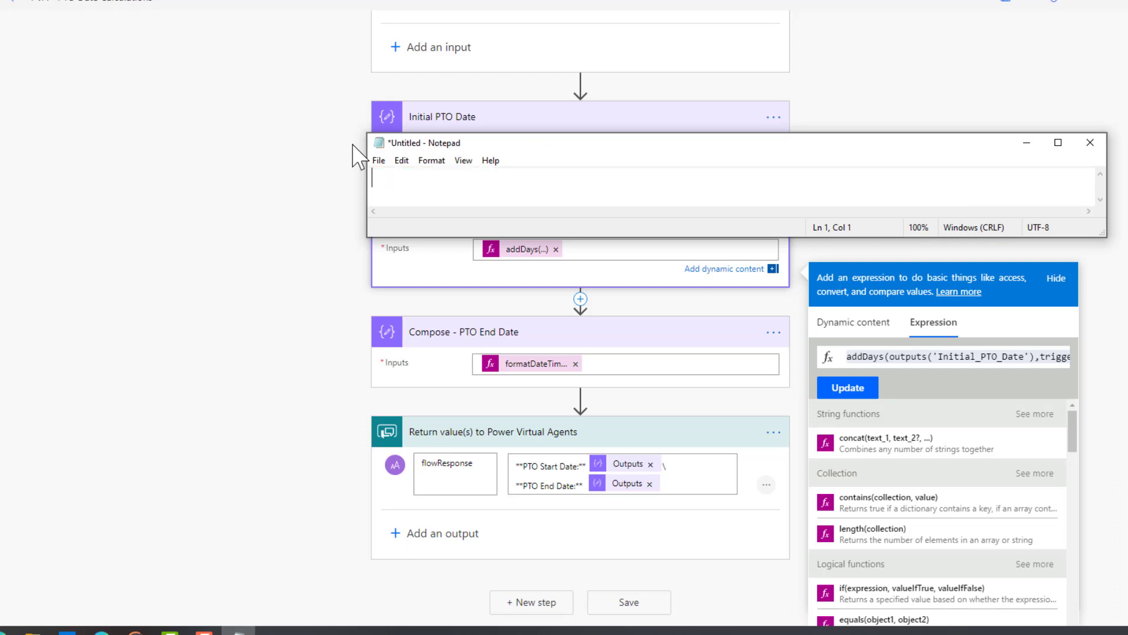
pyautogui.moveTo(531, 377)
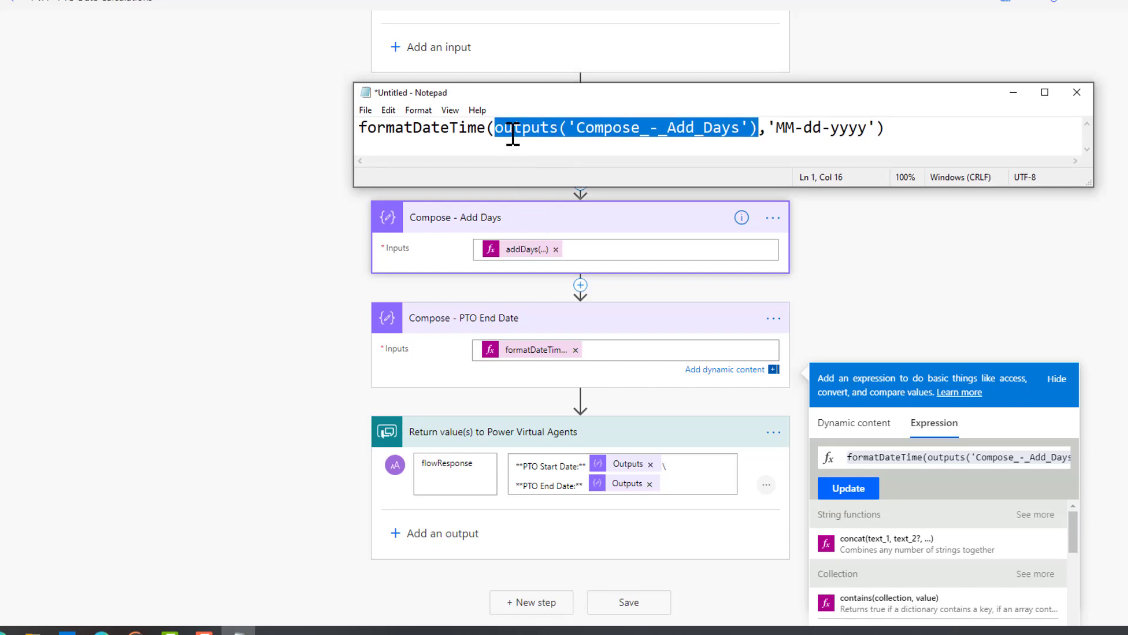
pyautogui.moveTo(857, 133)
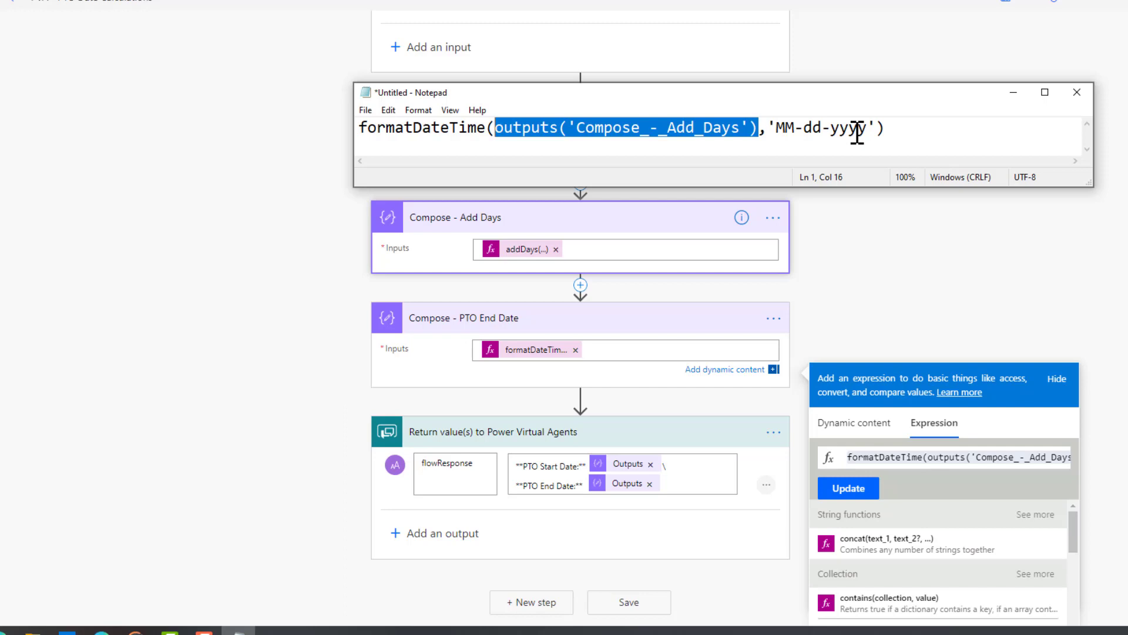
pyautogui.moveTo(612, 489)
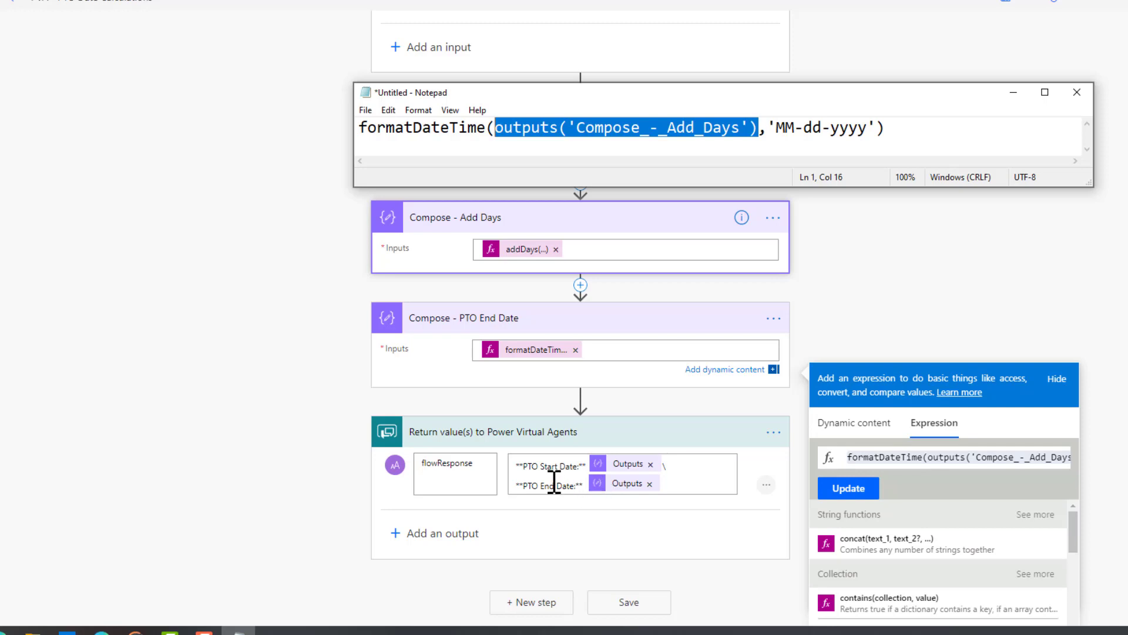
pyautogui.moveTo(628, 493)
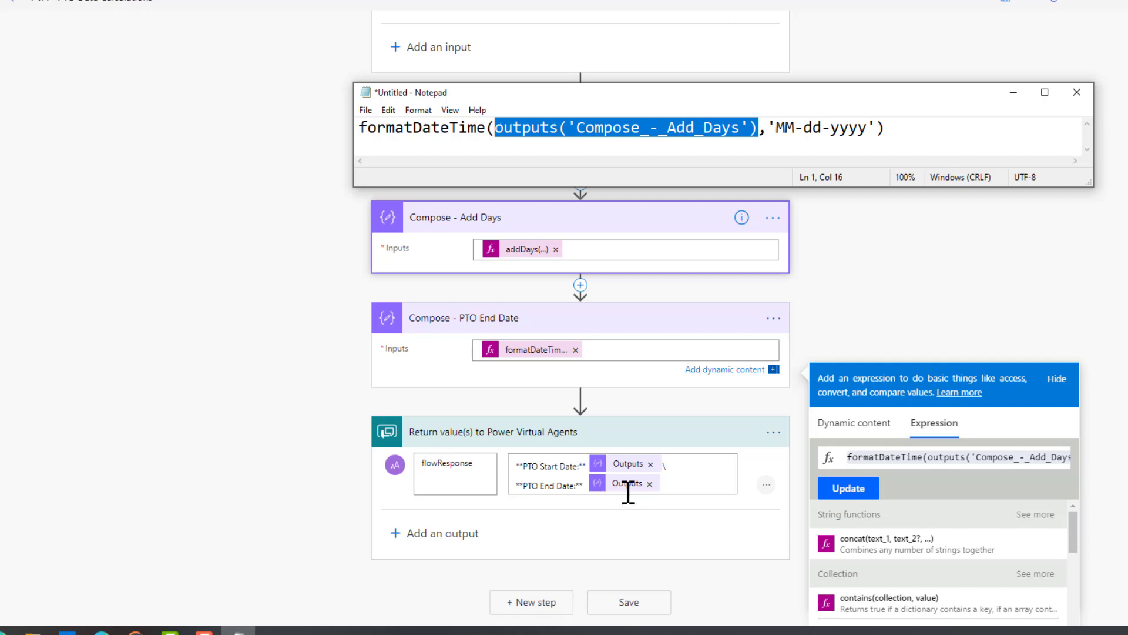
pyautogui.moveTo(636, 464)
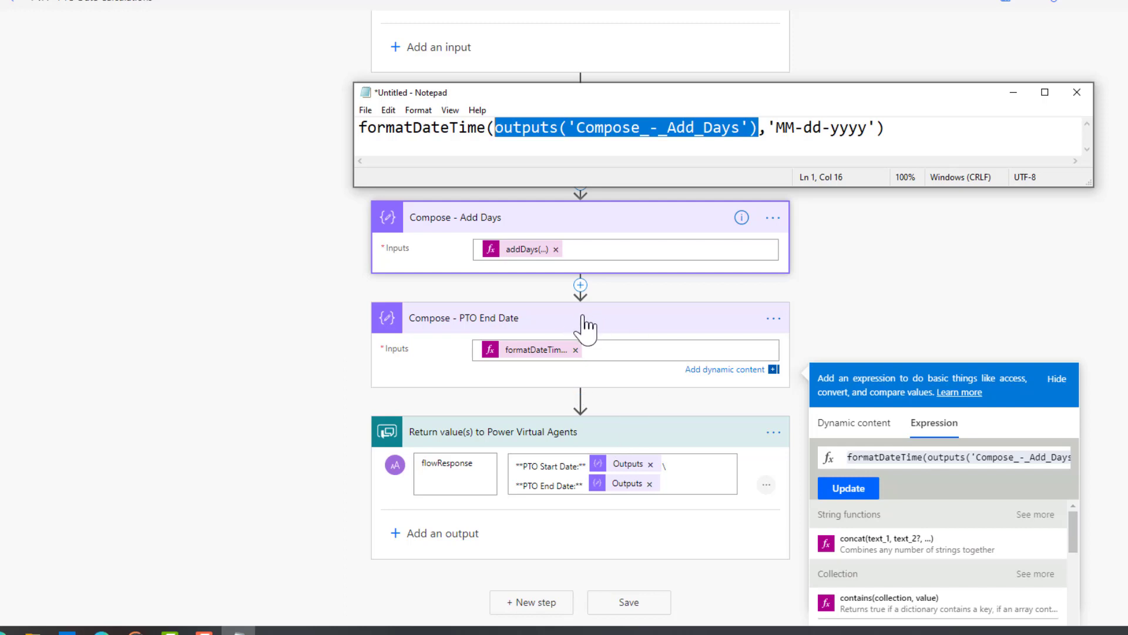
pyautogui.moveTo(630, 483)
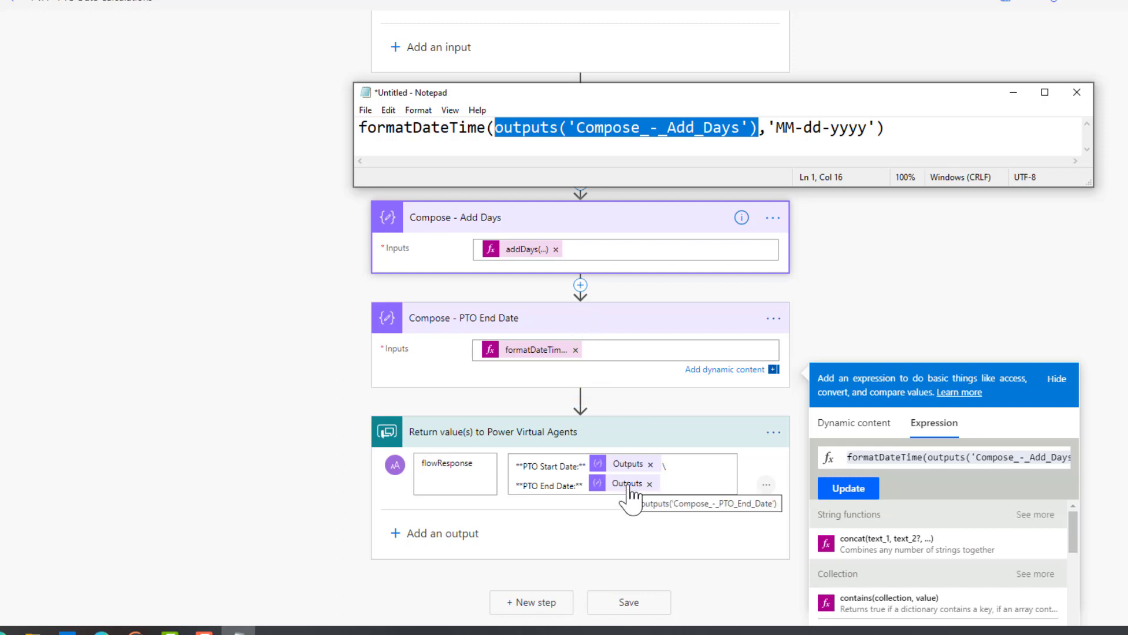
pyautogui.moveTo(17, 21)
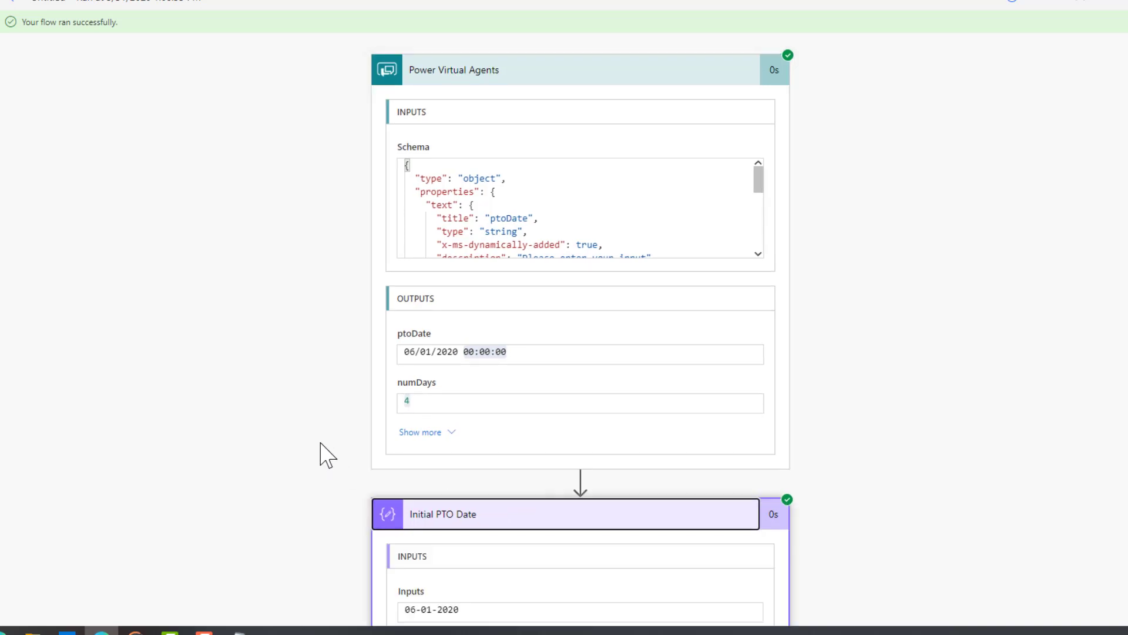
# - Check run details: Add Days 2020-06-05, PTO End Date 06-05-2020, status-200 response
pyautogui.scroll(-3)
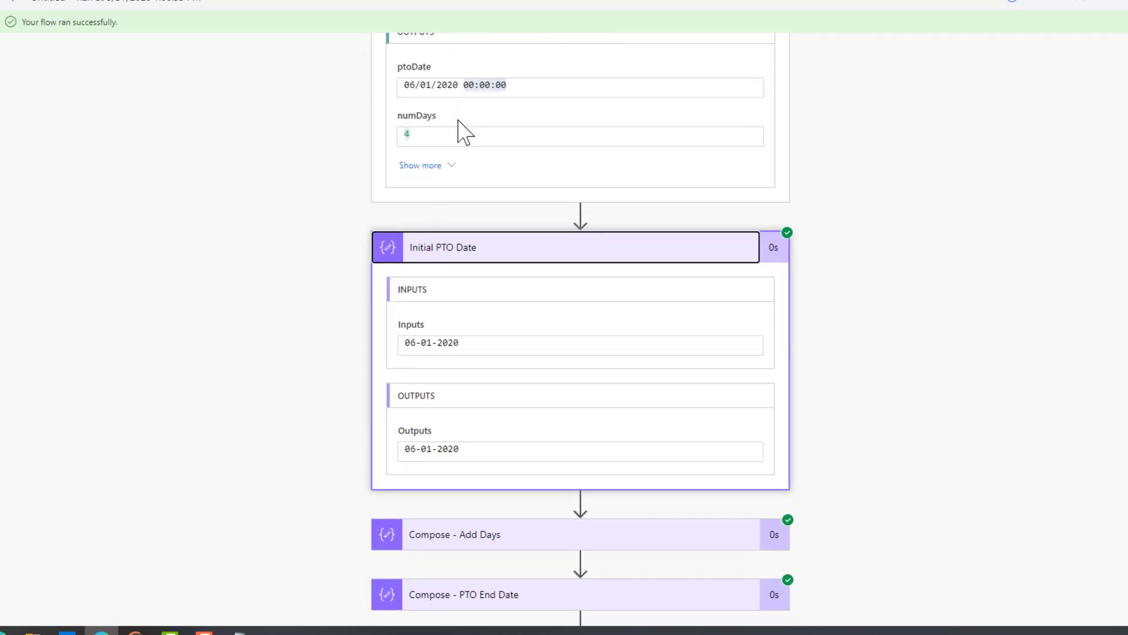
pyautogui.moveTo(477, 350)
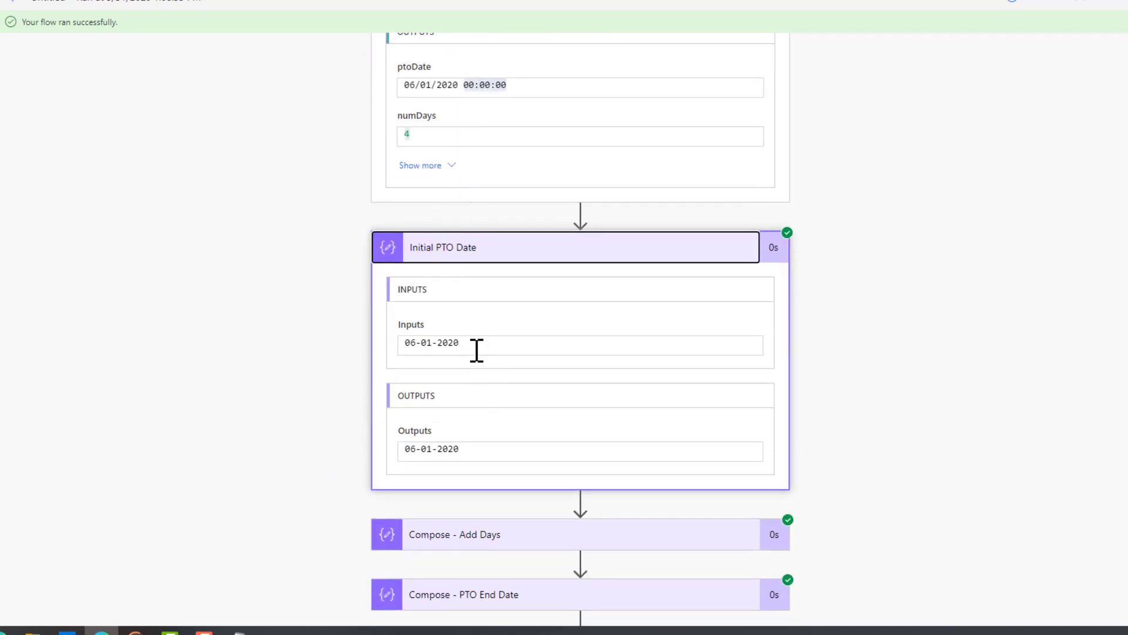
pyautogui.doubleClick(430, 343)
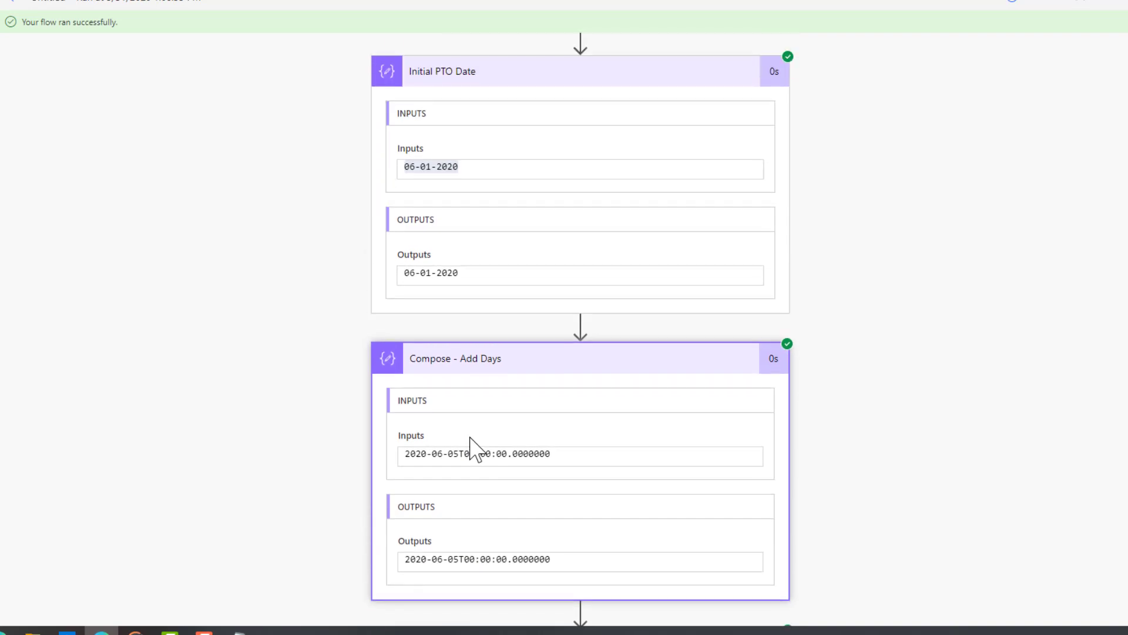
pyautogui.scroll(-3)
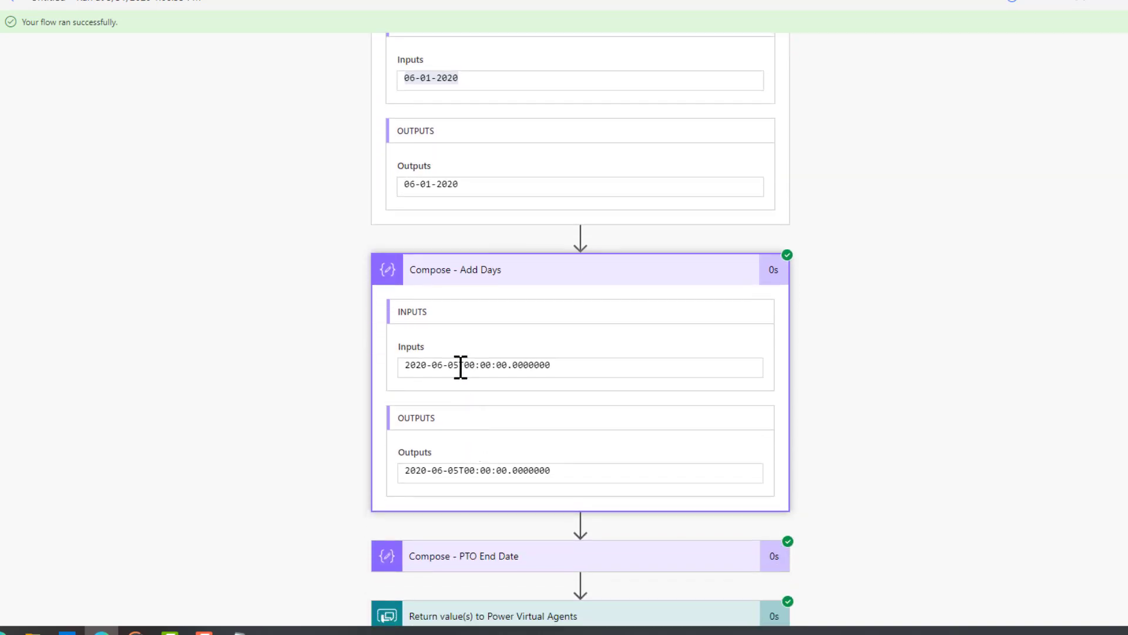
pyautogui.doubleClick(431, 366)
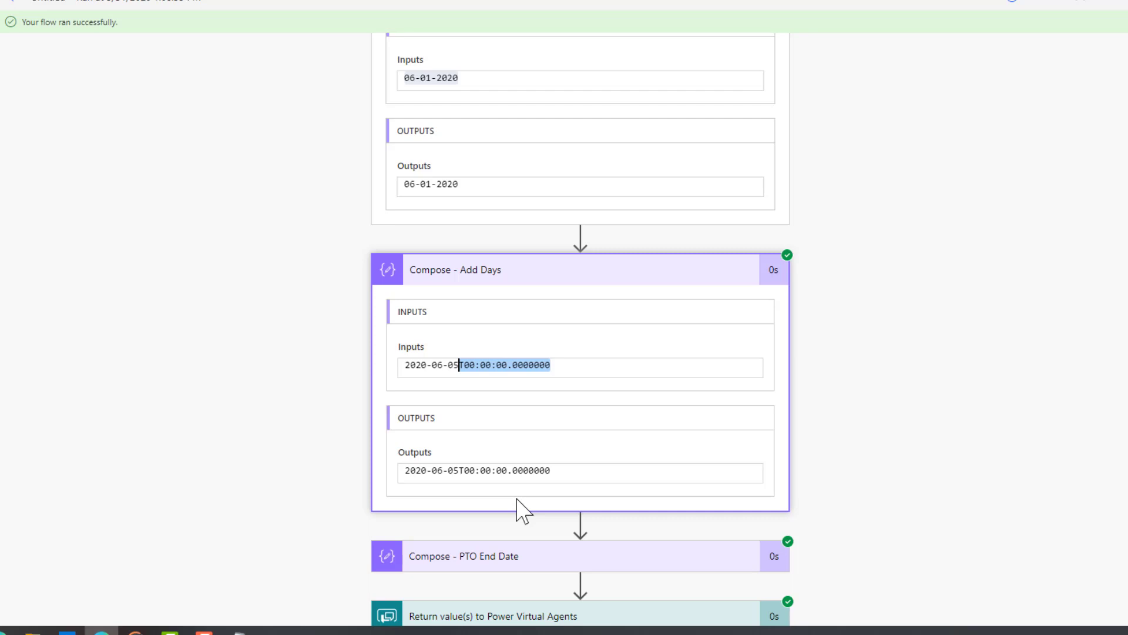
pyautogui.scroll(-3)
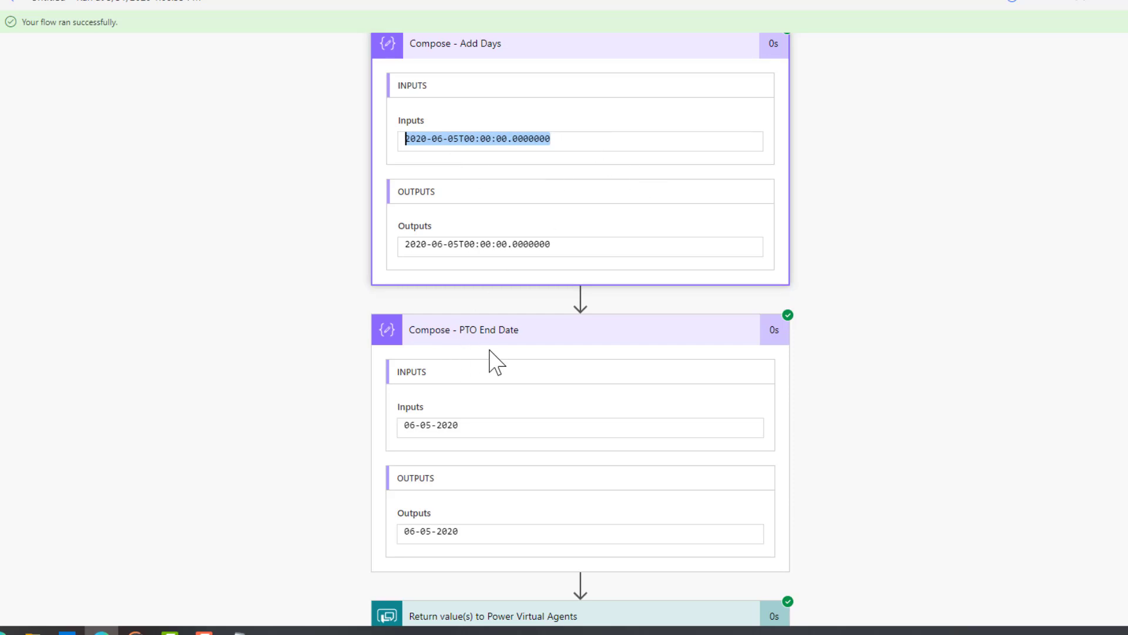
pyautogui.moveTo(493, 360)
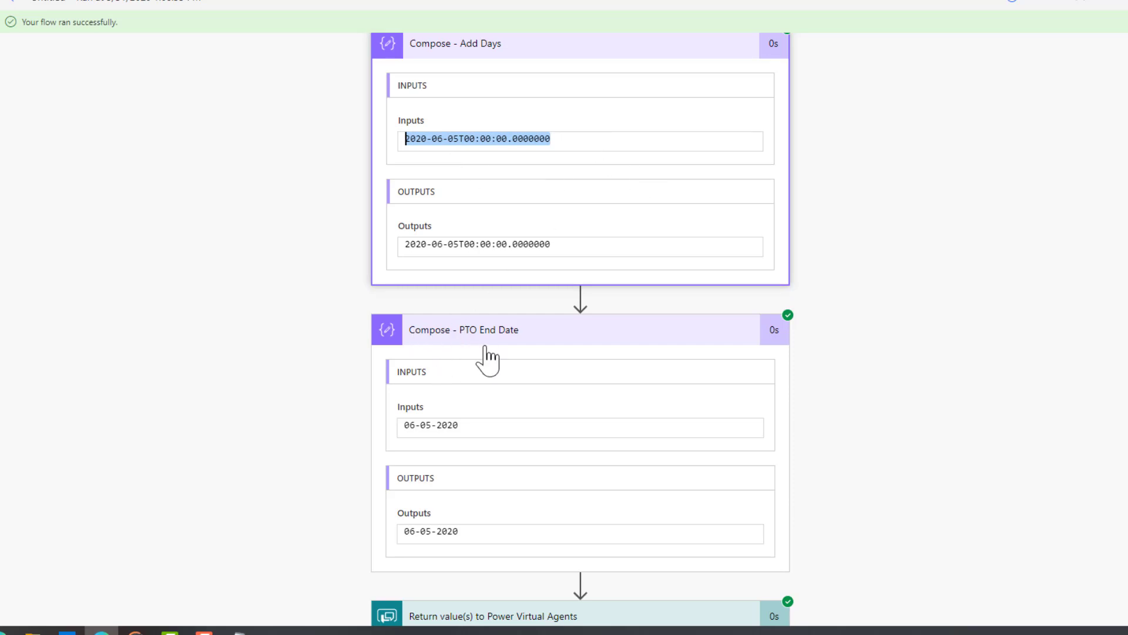
pyautogui.moveTo(515, 278)
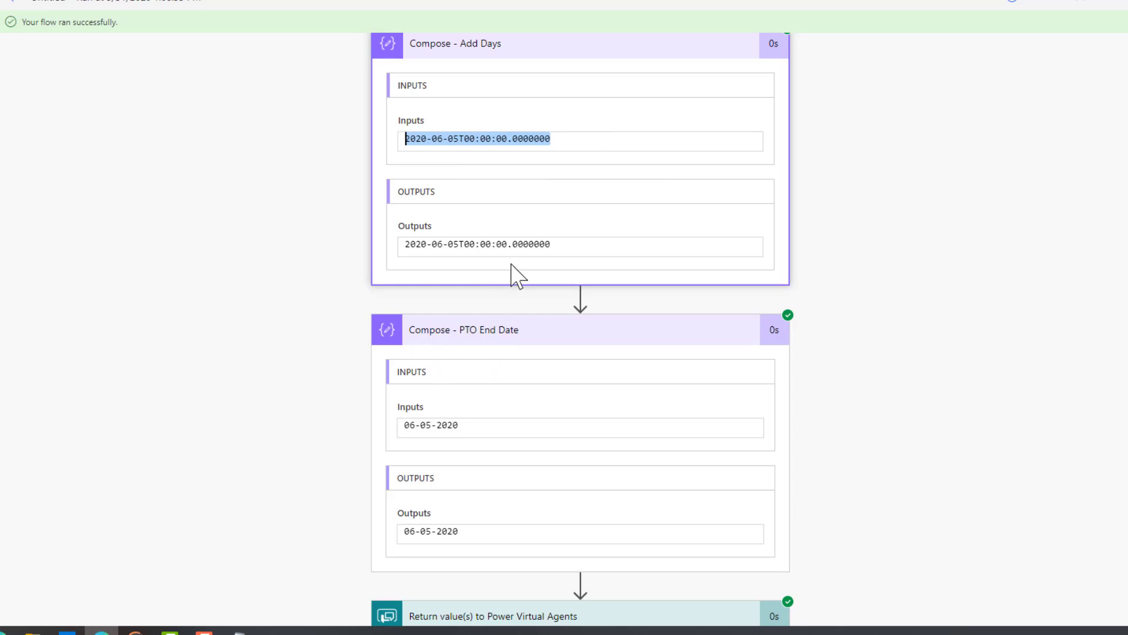
pyautogui.moveTo(475, 536)
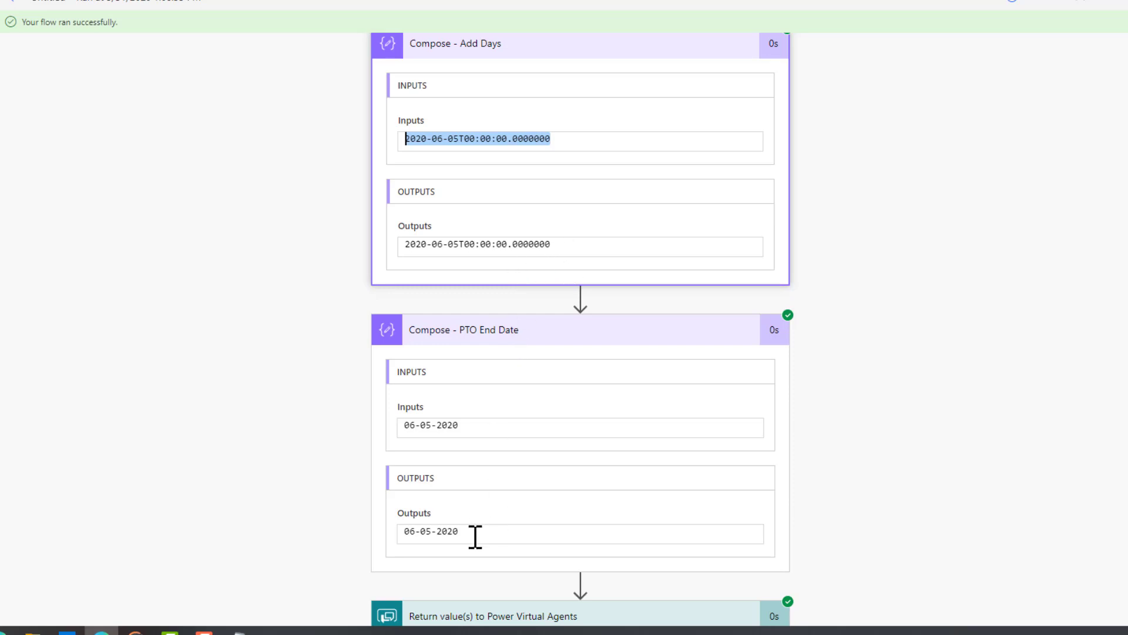
pyautogui.scroll(-3)
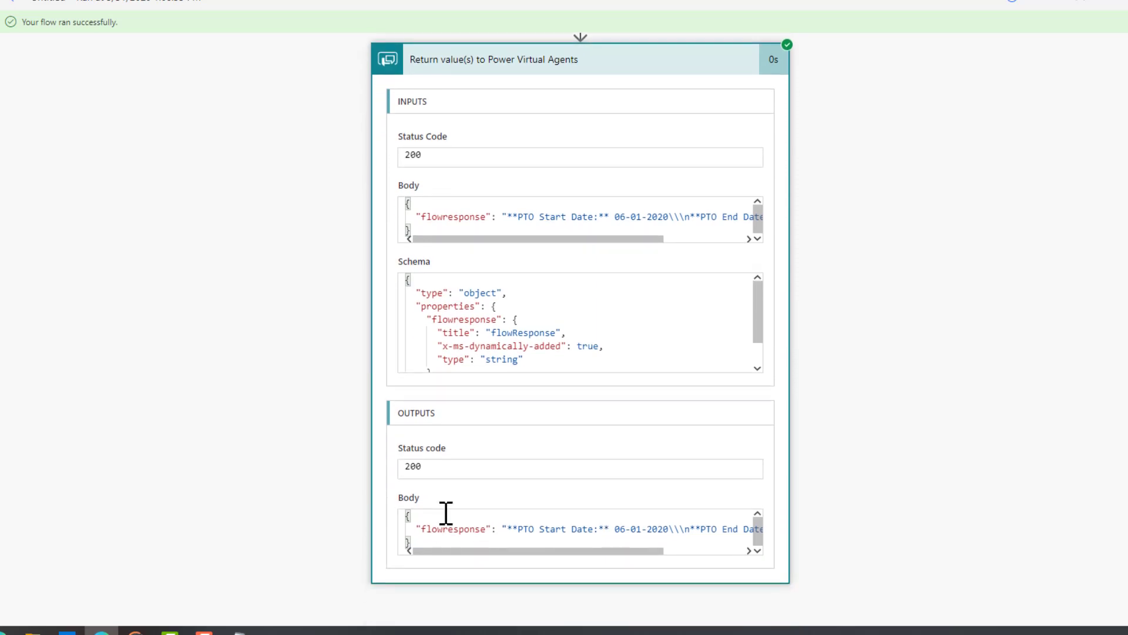
pyautogui.moveTo(606, 563)
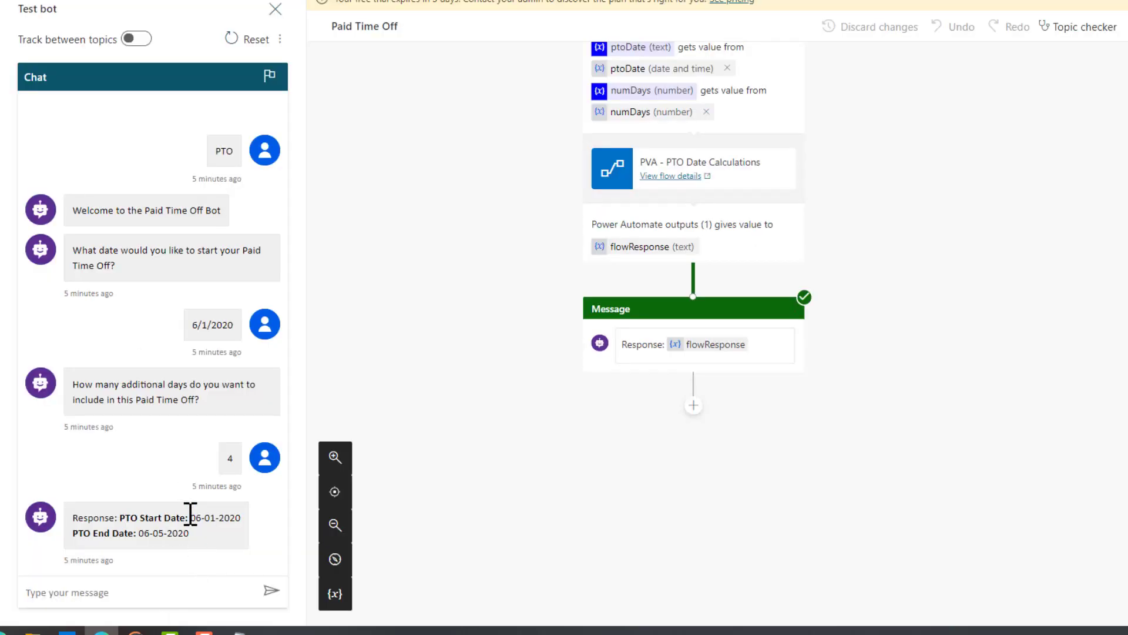
pyautogui.moveTo(271, 546)
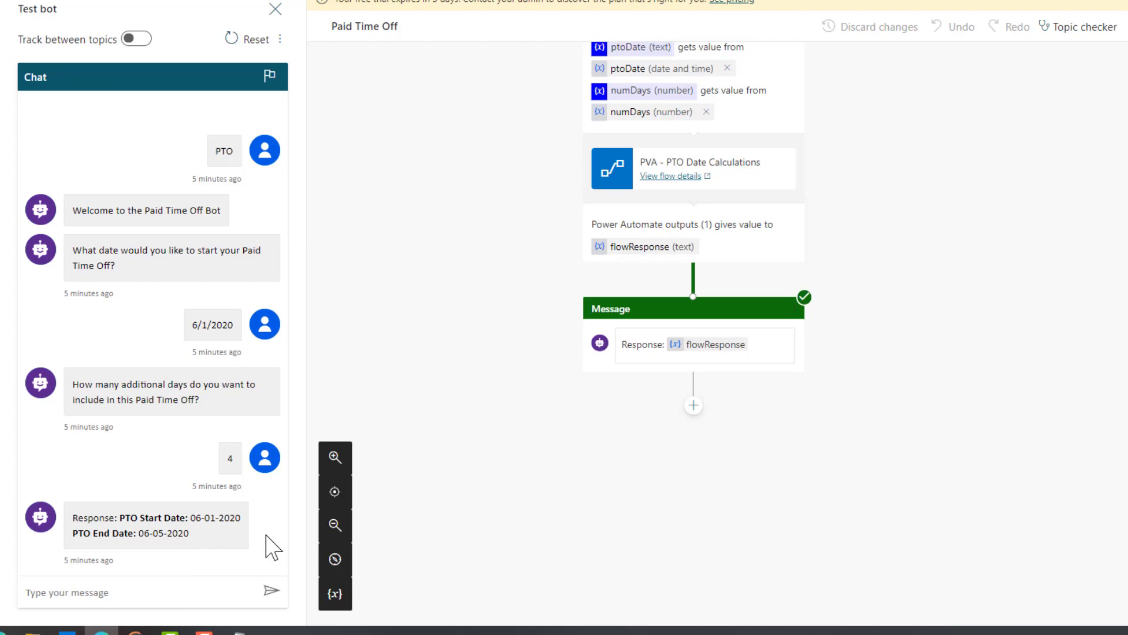